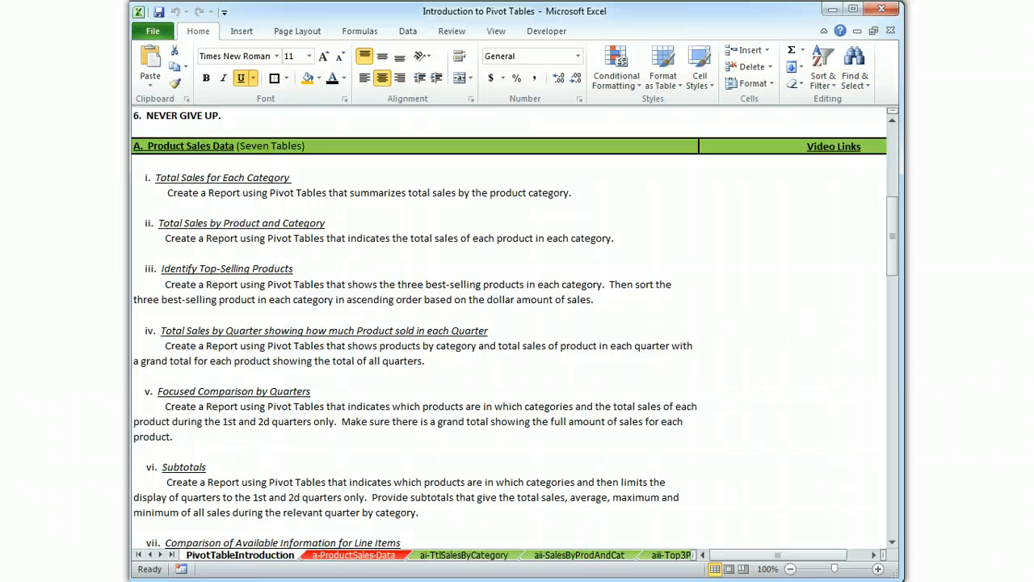
Switch to the a-ProductSales-Data sheet with Category, Product, Sales and Quarter columns.
{"action": "left_click", "coordinate": [349, 554]}
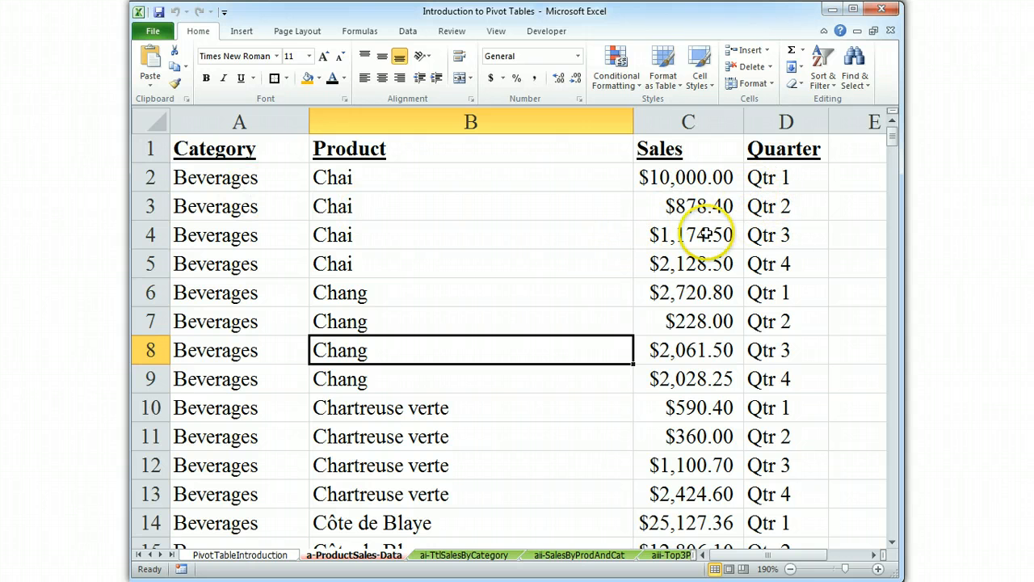
{"action": "mouse_move", "coordinate": [784, 153]}
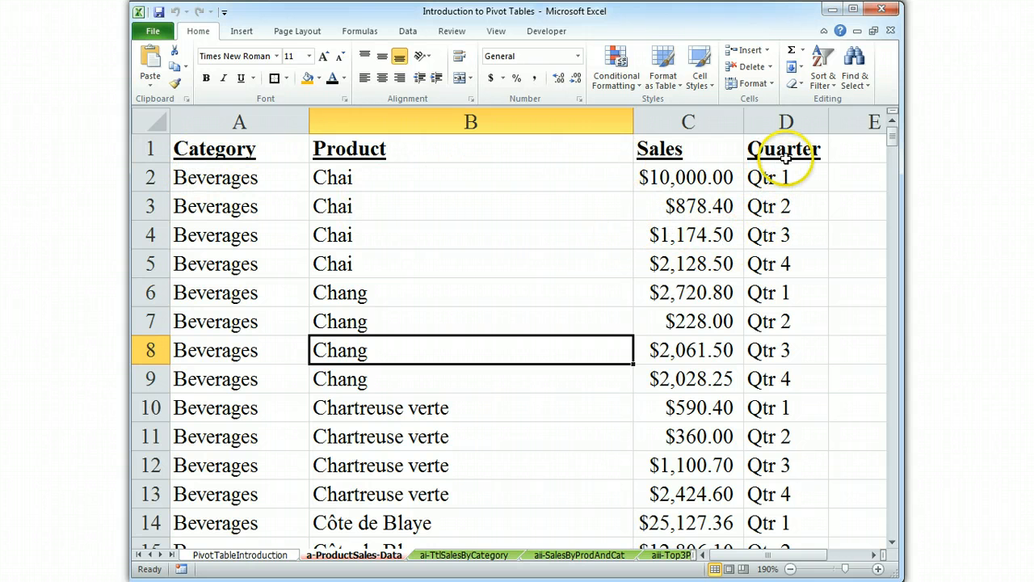
{"action": "mouse_move", "coordinate": [676, 350]}
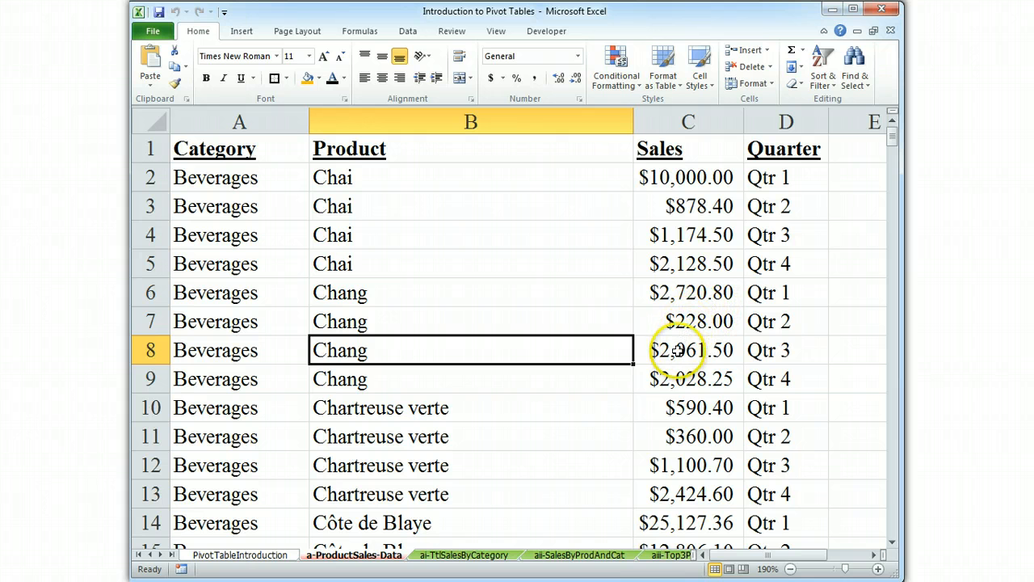
{"action": "mouse_move", "coordinate": [644, 426]}
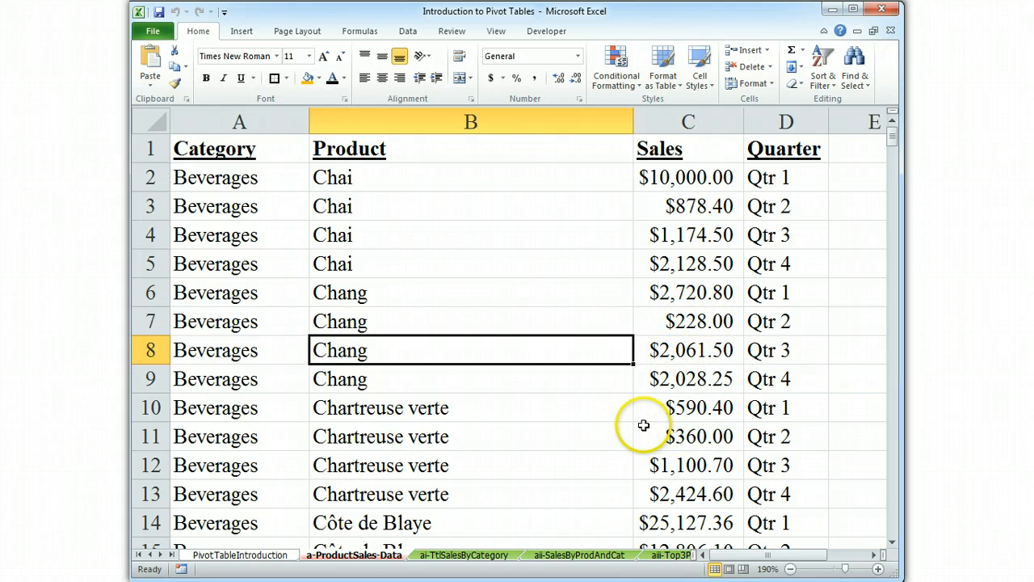
{"action": "mouse_move", "coordinate": [636, 428]}
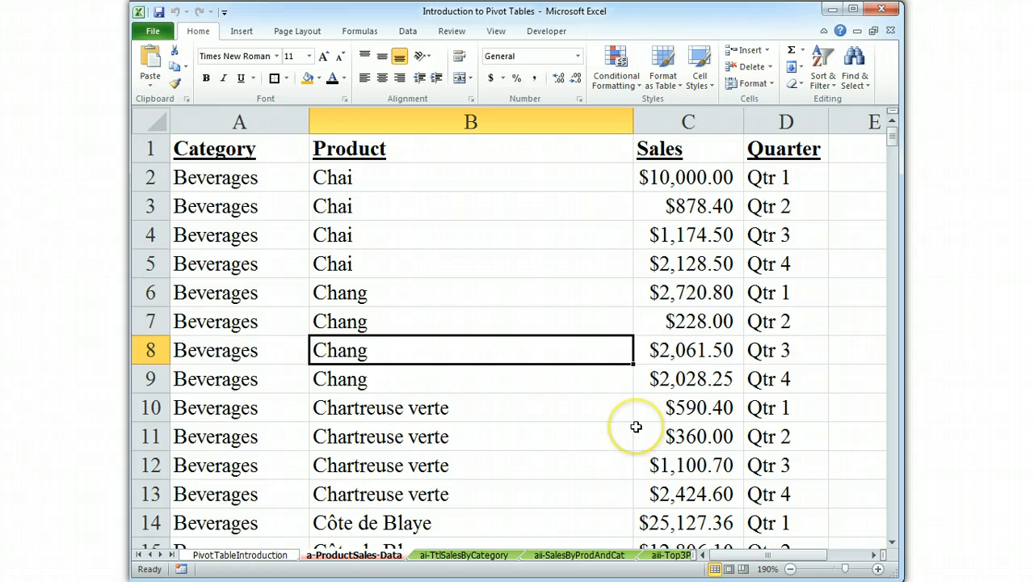
{"action": "mouse_move", "coordinate": [612, 394]}
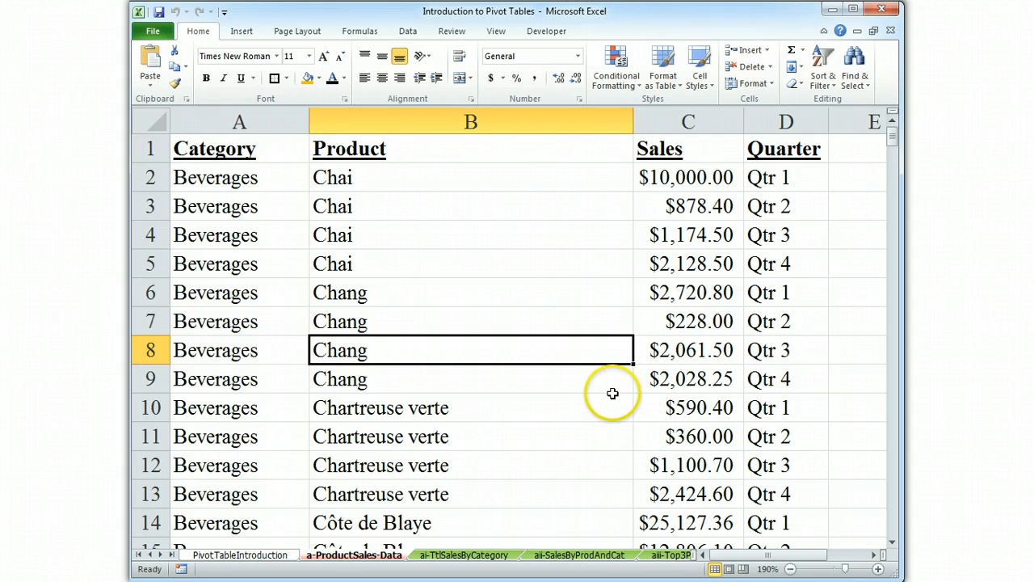
{"action": "mouse_move", "coordinate": [242, 31]}
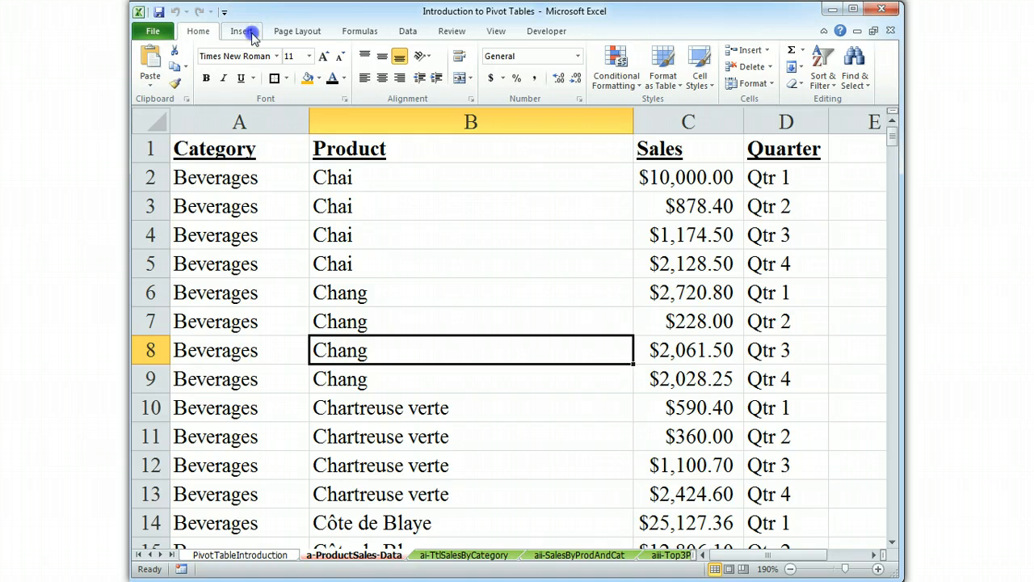
Start a PivotTable from the Insert tab using source range $A$1:$D$287 for a new worksheet.
{"action": "left_click", "coordinate": [242, 31]}
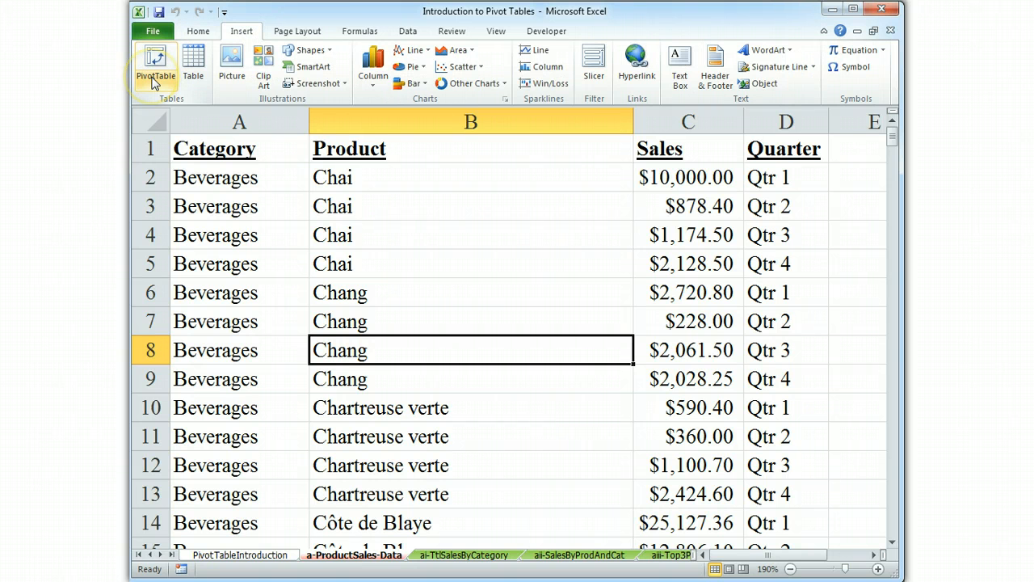
{"action": "mouse_move", "coordinate": [157, 79]}
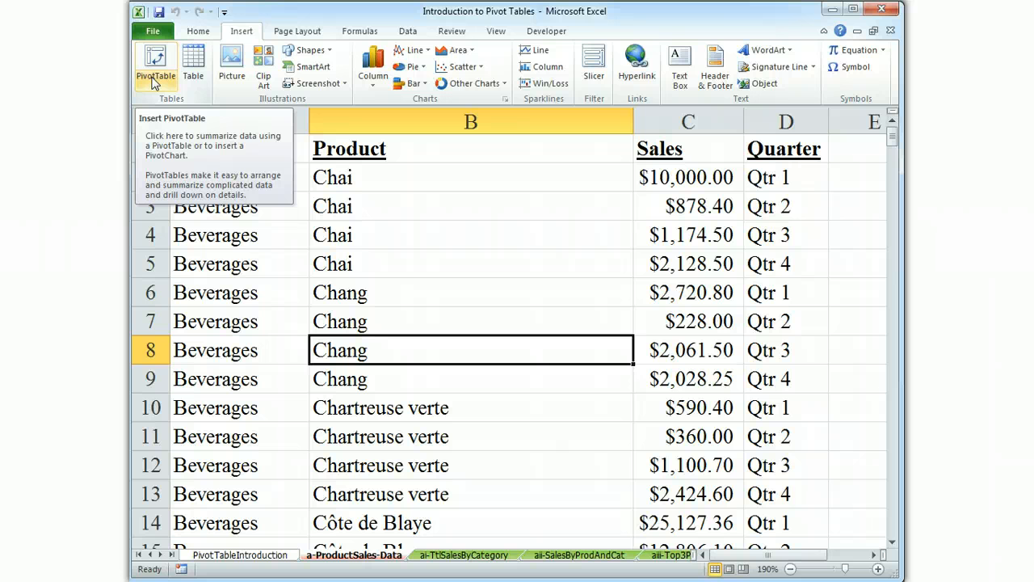
{"action": "left_click", "coordinate": [156, 66]}
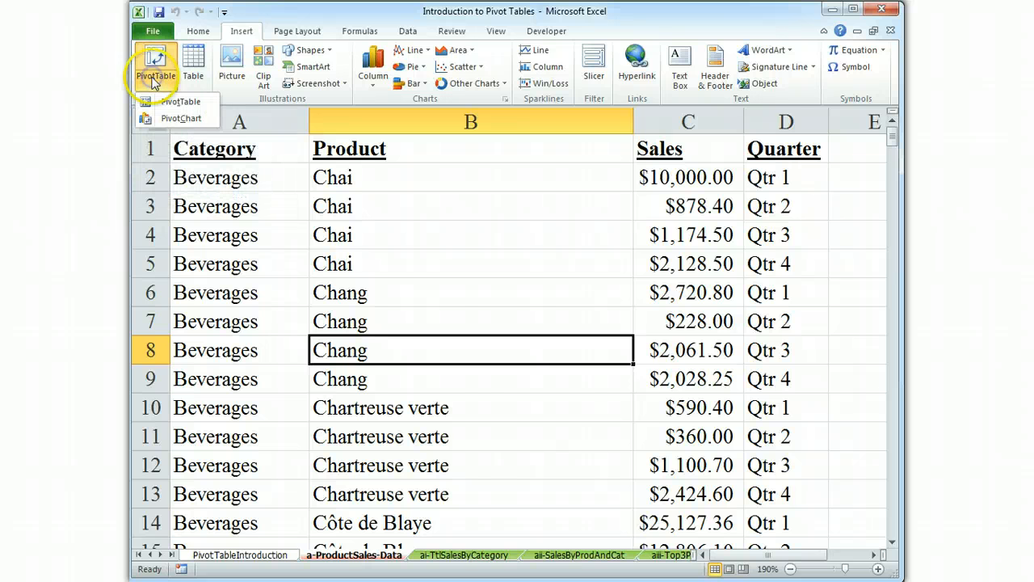
{"action": "left_click", "coordinate": [155, 102]}
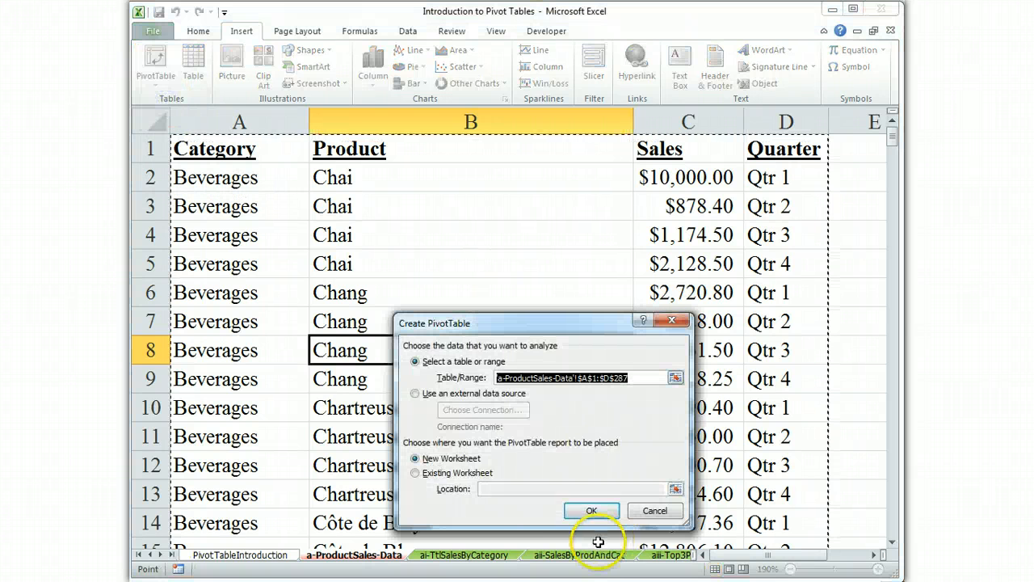
{"action": "mouse_move", "coordinate": [637, 407]}
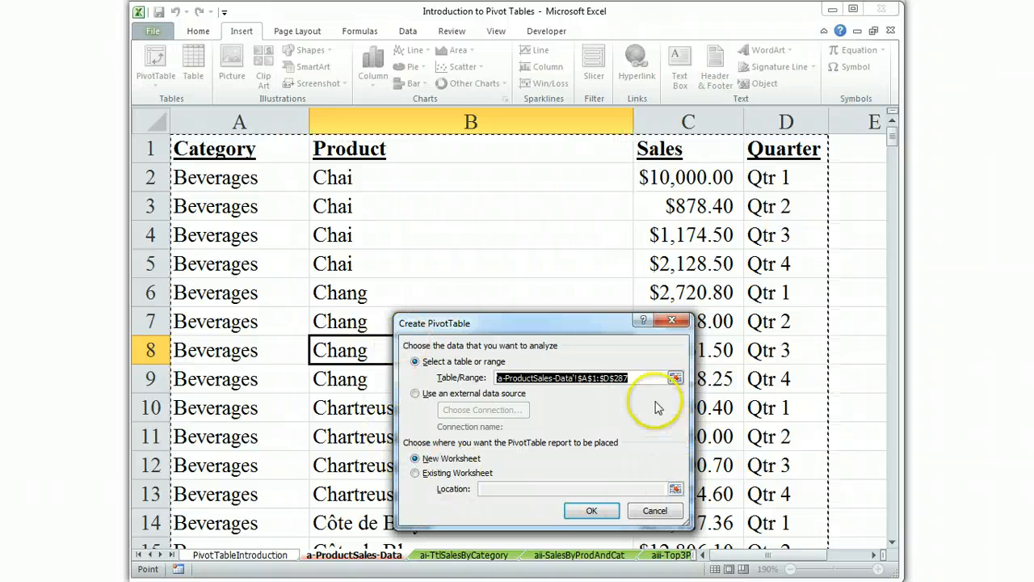
{"action": "mouse_move", "coordinate": [651, 390]}
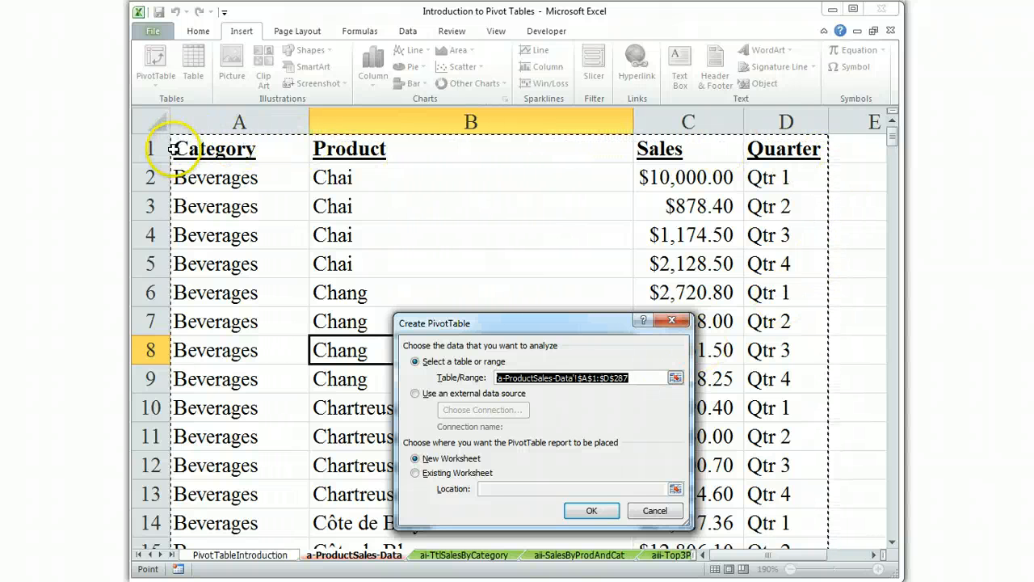
{"action": "mouse_move", "coordinate": [782, 219]}
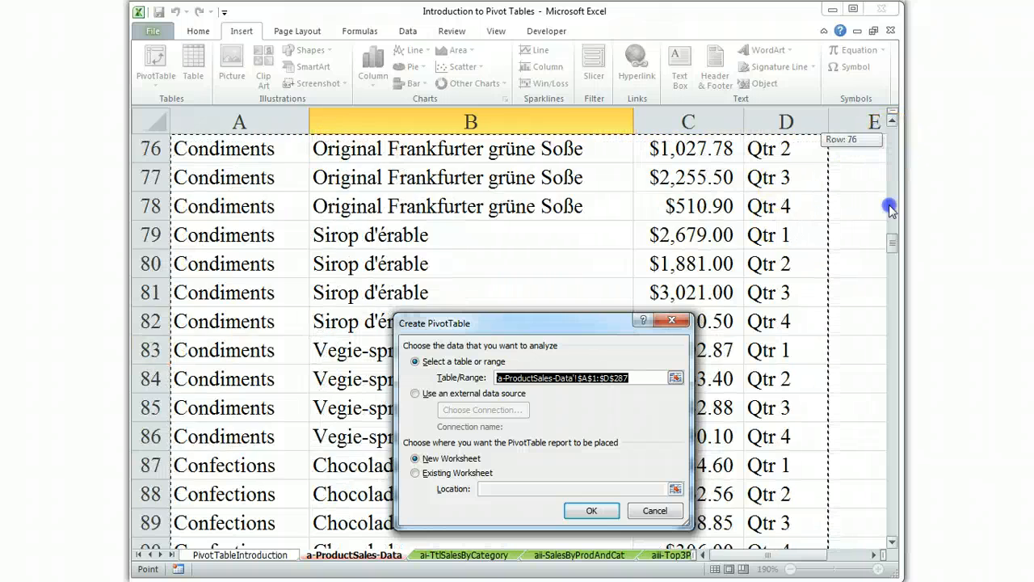
{"action": "left_click_drag", "start_coordinate": [892, 202], "coordinate": [892, 503]}
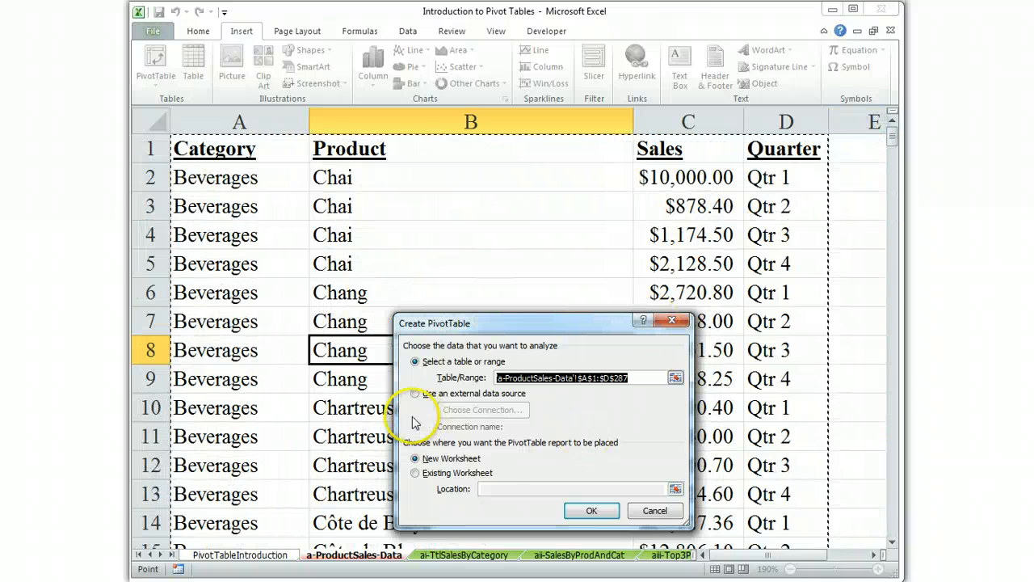
{"action": "mouse_move", "coordinate": [553, 454]}
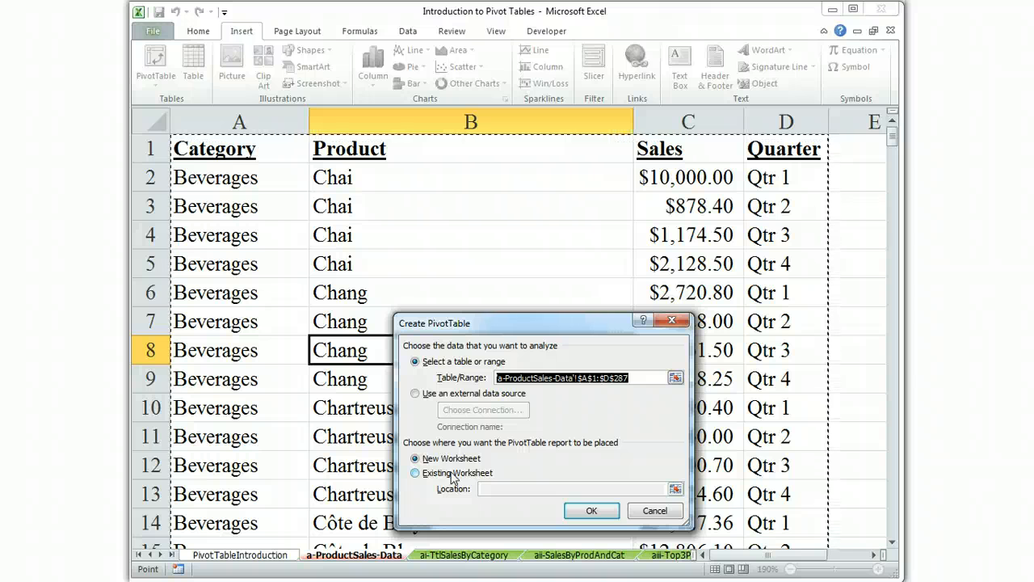
{"action": "mouse_move", "coordinate": [475, 473]}
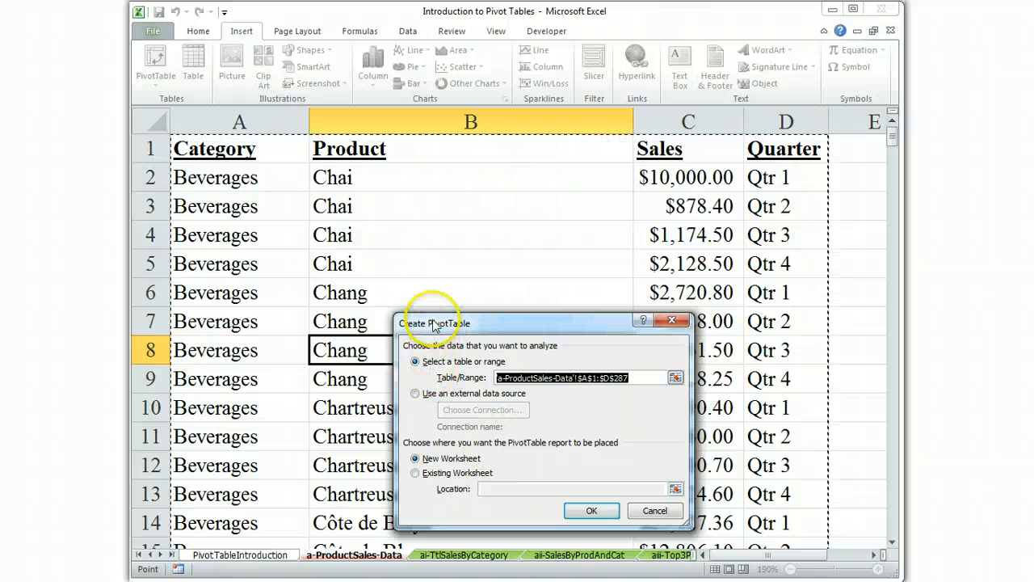
{"action": "mouse_move", "coordinate": [608, 517]}
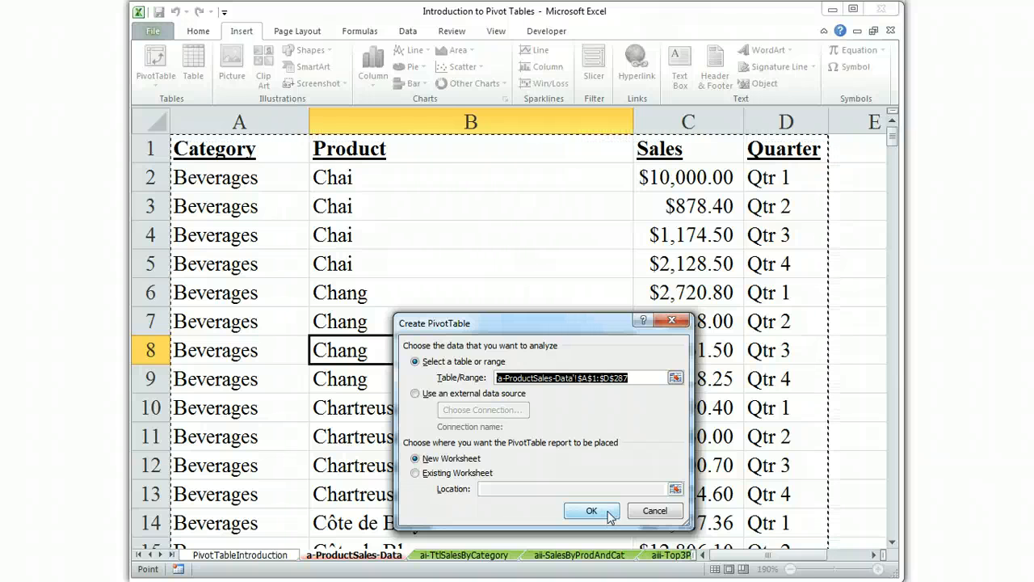
{"action": "left_click", "coordinate": [592, 510]}
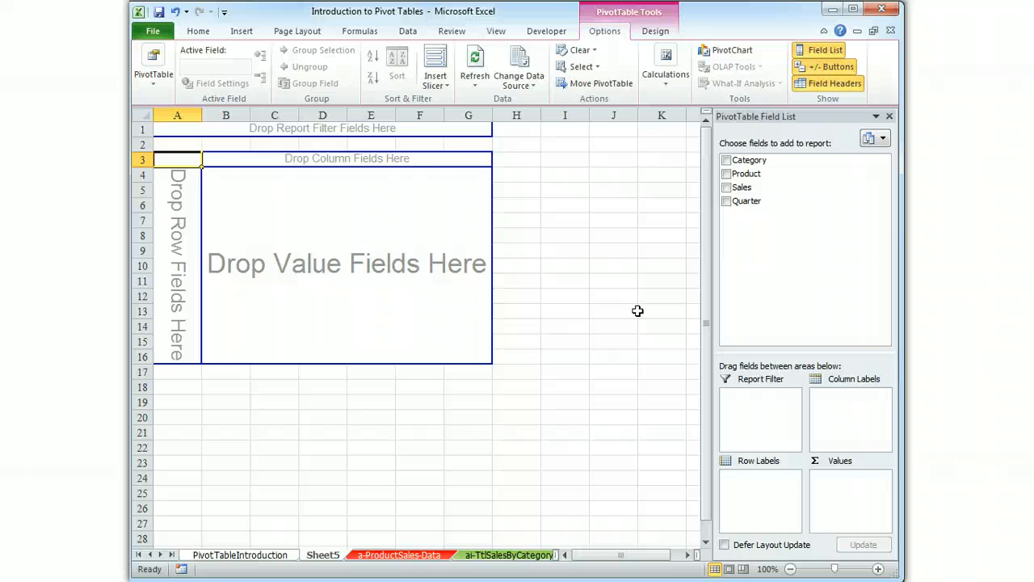
{"action": "mouse_move", "coordinate": [640, 308]}
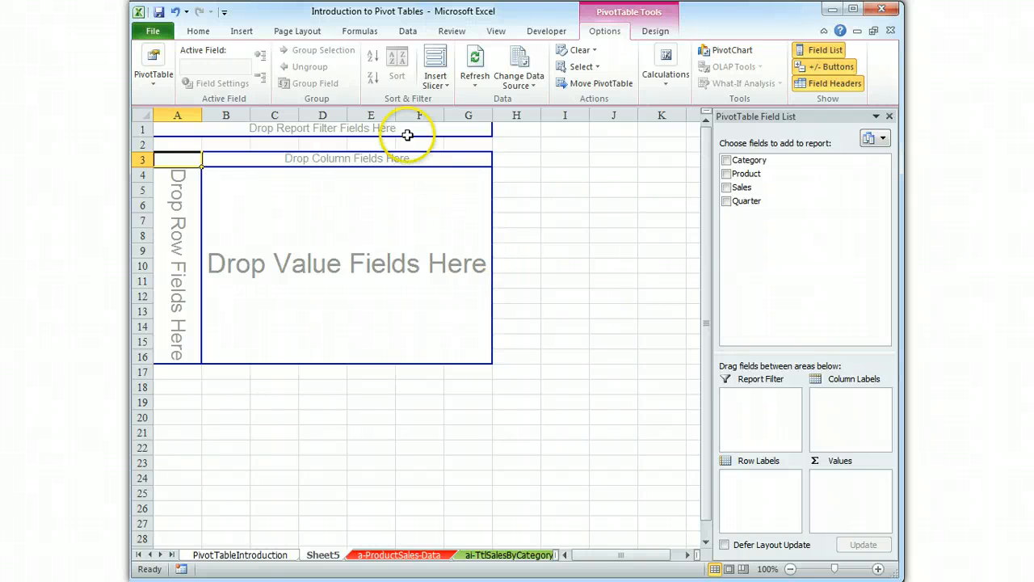
{"action": "mouse_move", "coordinate": [169, 233]}
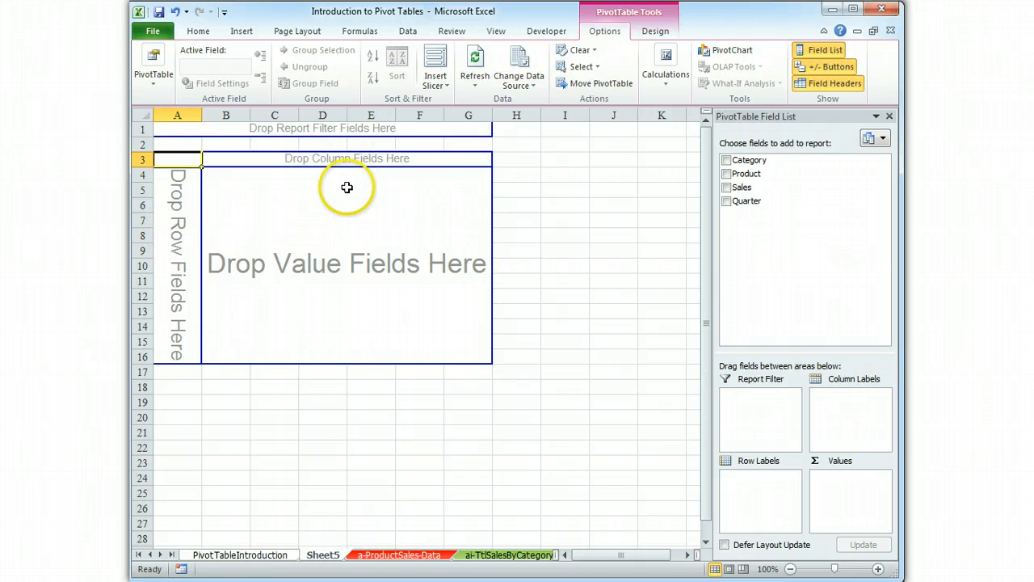
{"action": "mouse_move", "coordinate": [170, 165]}
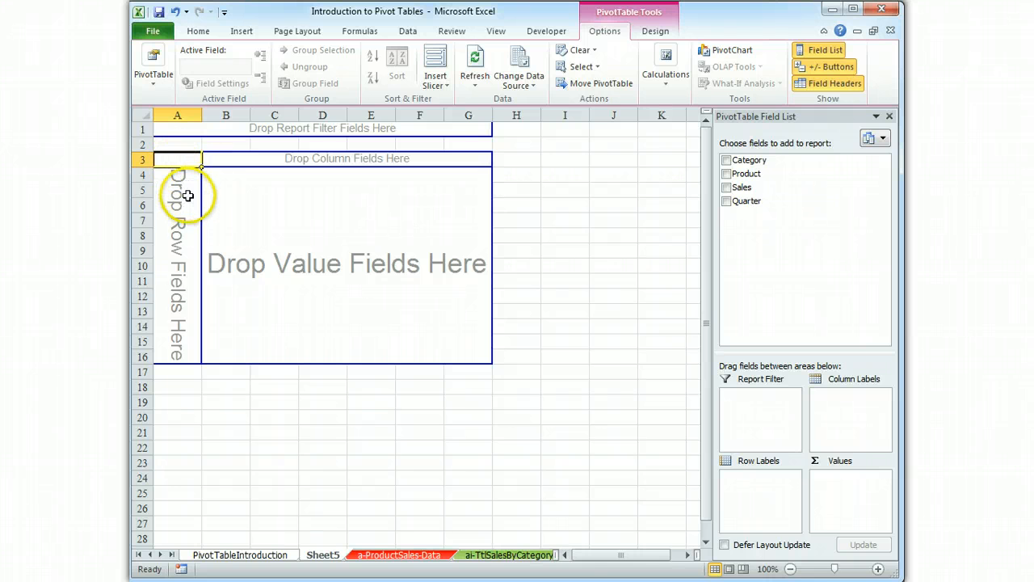
{"action": "mouse_move", "coordinate": [220, 195]}
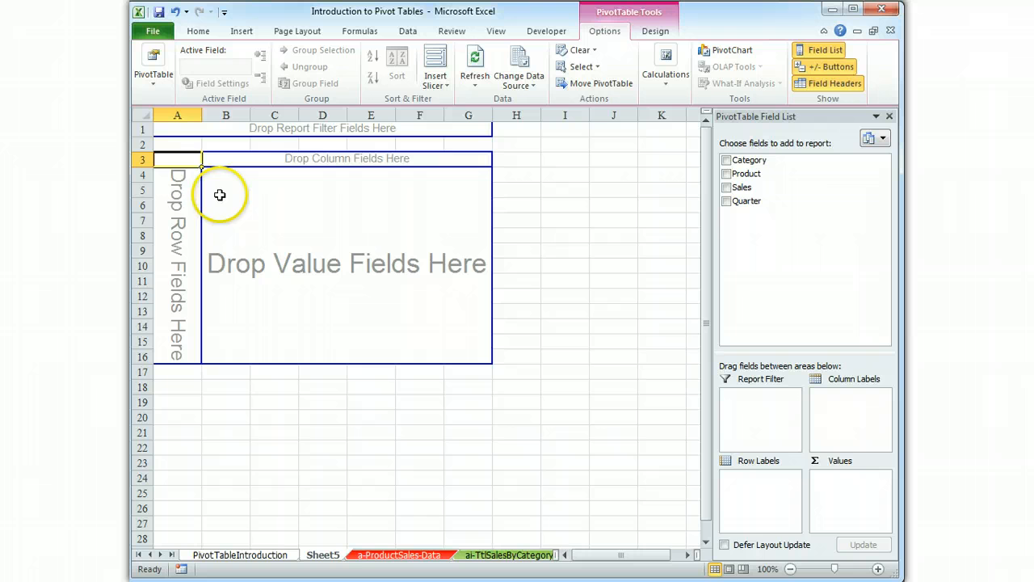
{"action": "mouse_move", "coordinate": [497, 303]}
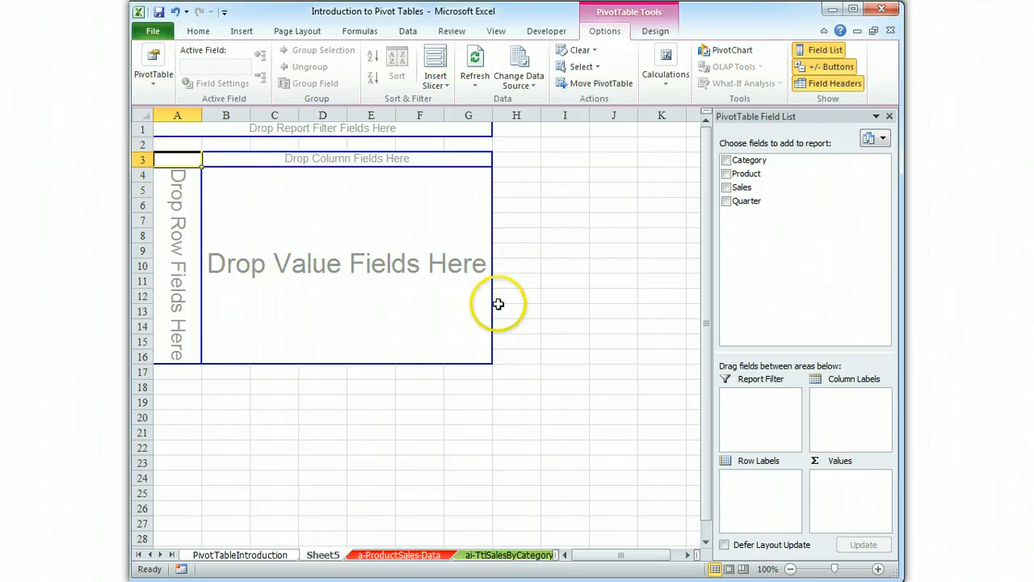
{"action": "mouse_move", "coordinate": [535, 291]}
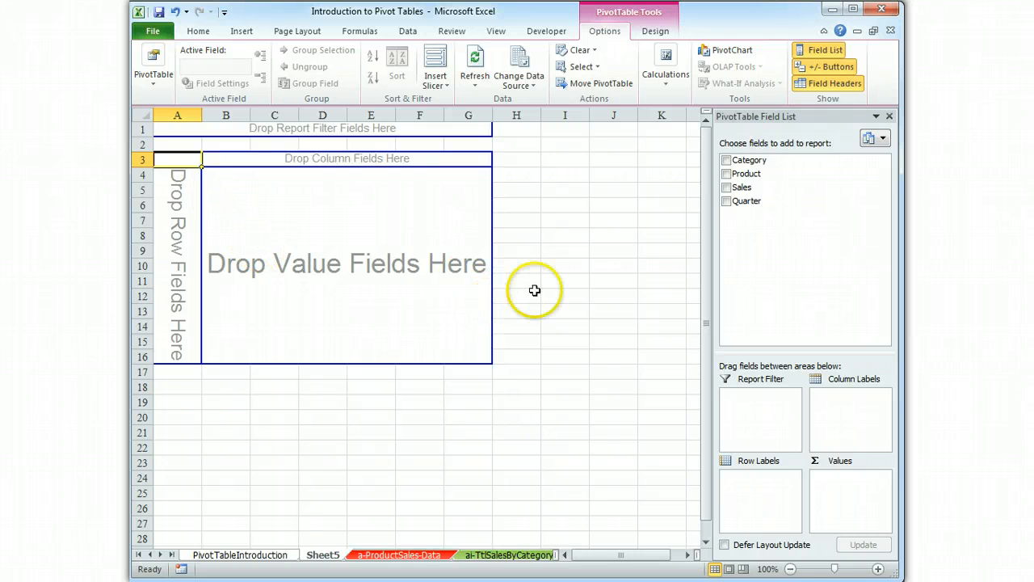
{"action": "mouse_move", "coordinate": [771, 293]}
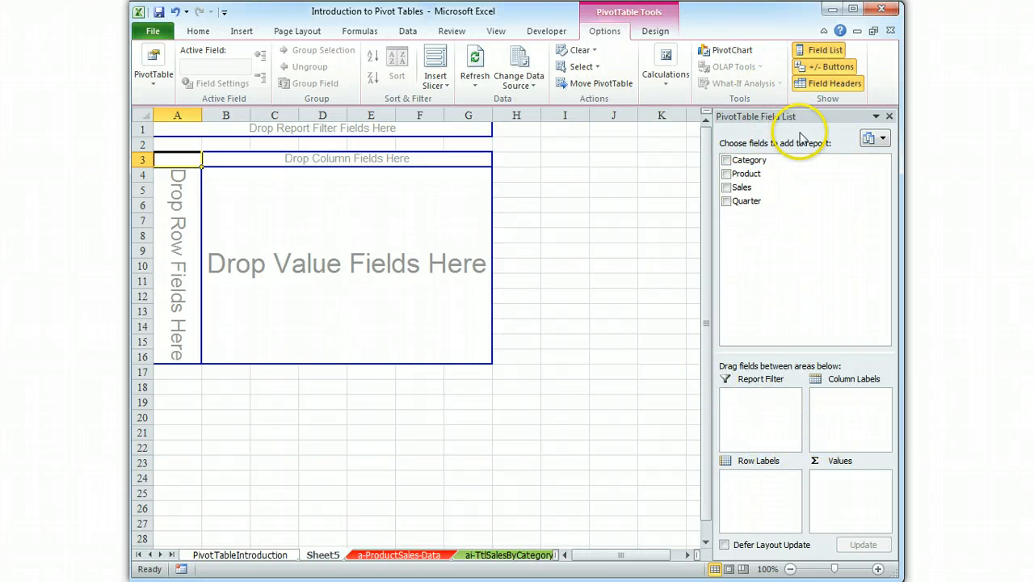
{"action": "mouse_move", "coordinate": [794, 194]}
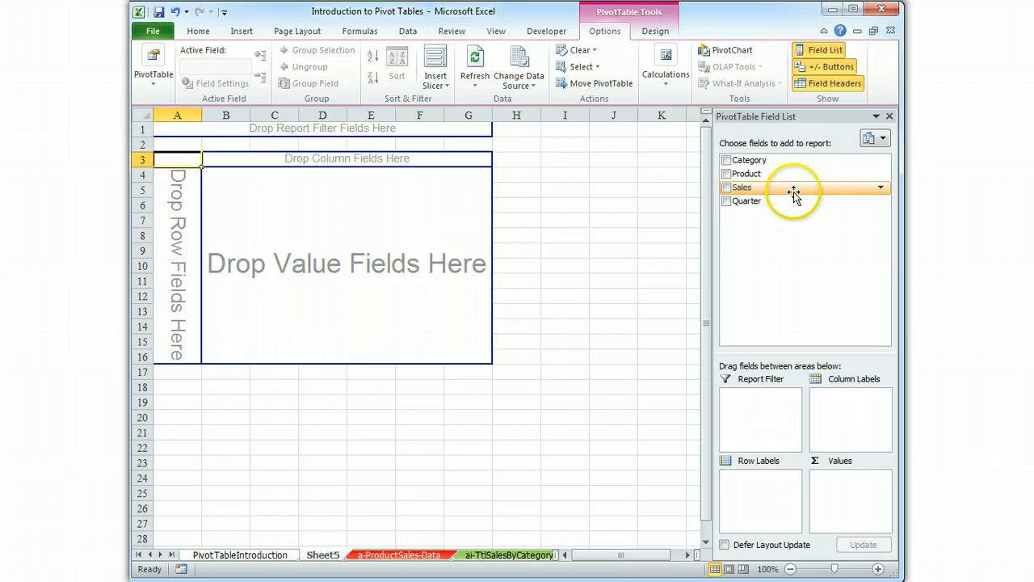
{"action": "mouse_move", "coordinate": [811, 191]}
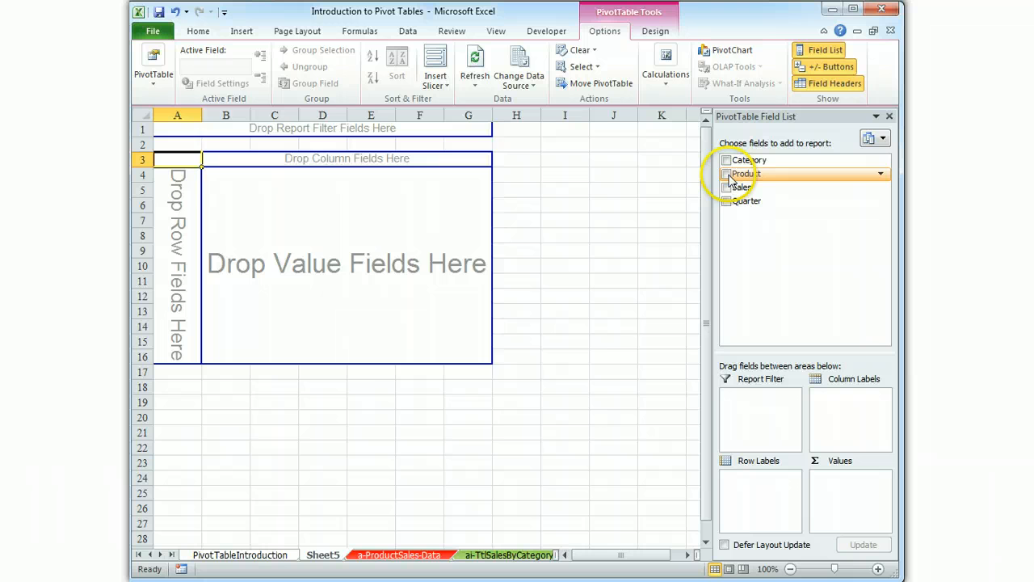
{"action": "left_click", "coordinate": [726, 173]}
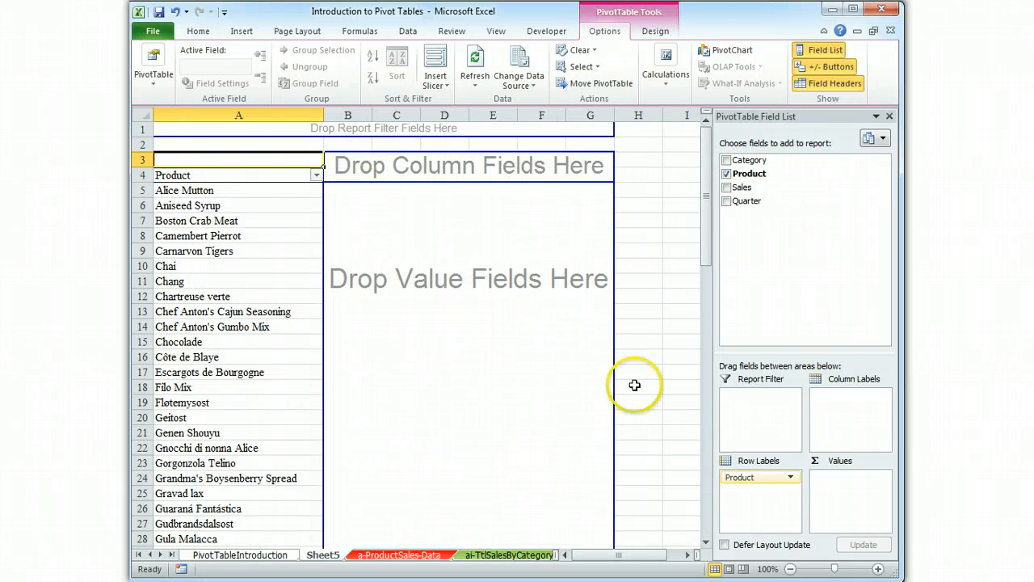
{"action": "mouse_move", "coordinate": [550, 310]}
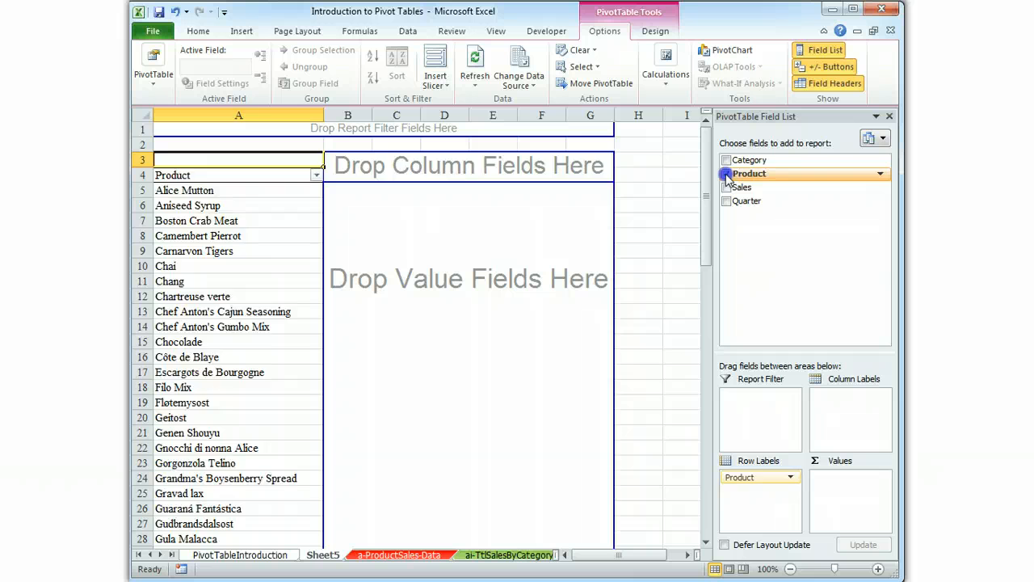
{"action": "left_click", "coordinate": [725, 173]}
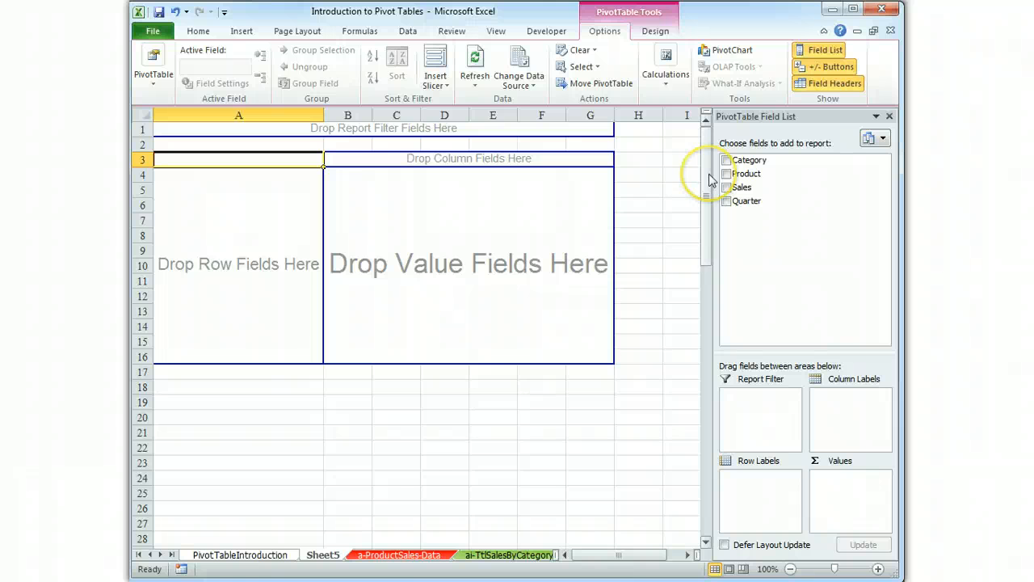
Tick Category as row labels and Sales as summed values, totalling 618141.16.
{"action": "left_click", "coordinate": [726, 159]}
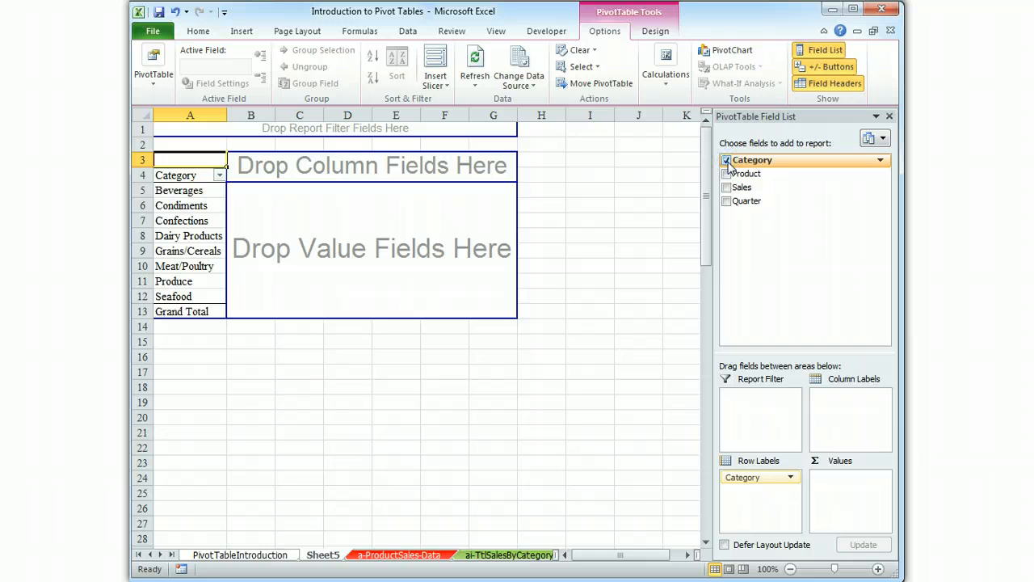
{"action": "left_click", "coordinate": [727, 187]}
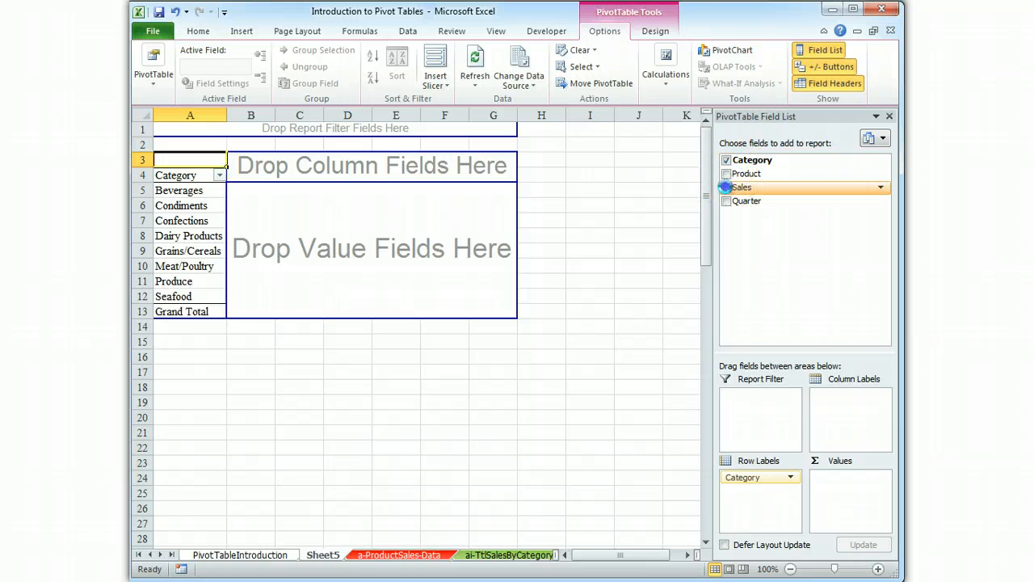
{"action": "left_click", "coordinate": [726, 186]}
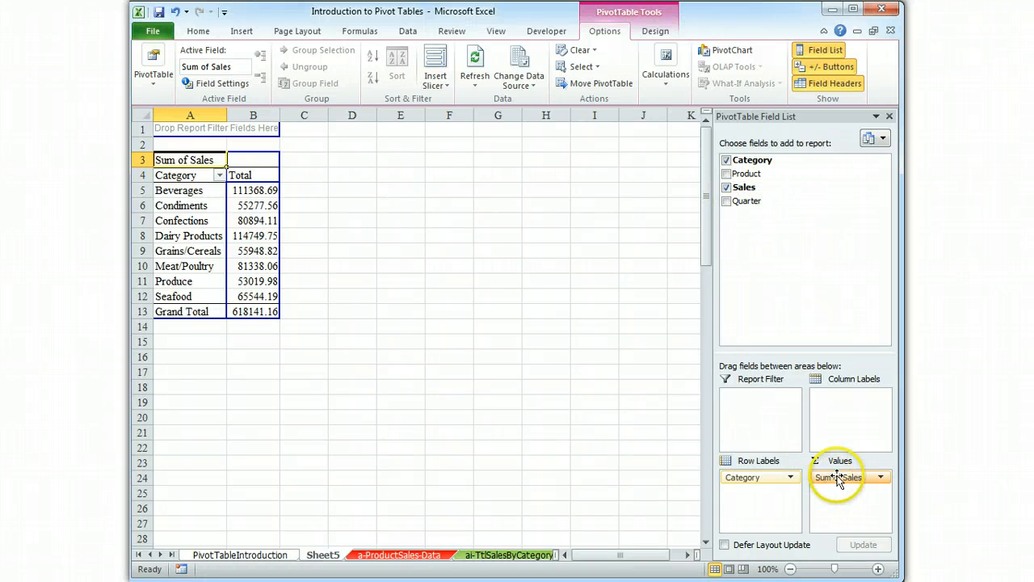
{"action": "left_click_drag", "start_coordinate": [836, 477], "coordinate": [764, 497]}
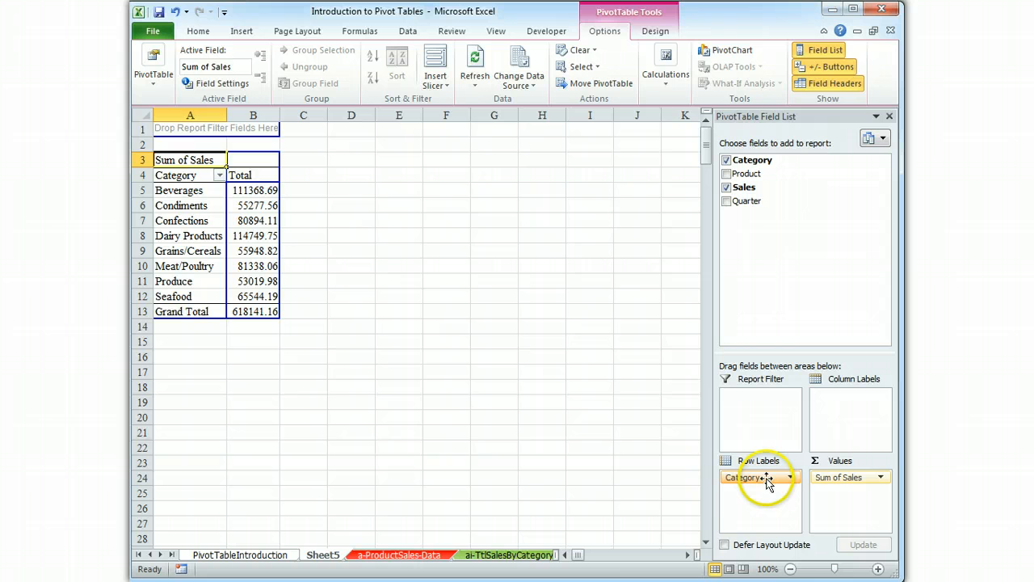
{"action": "mouse_move", "coordinate": [772, 479]}
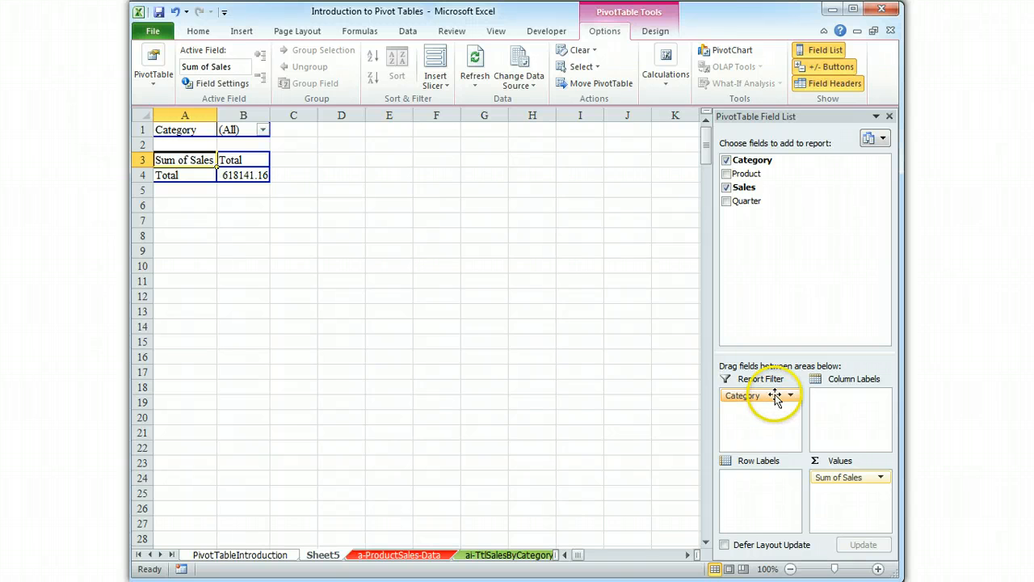
{"action": "mouse_move", "coordinate": [773, 398]}
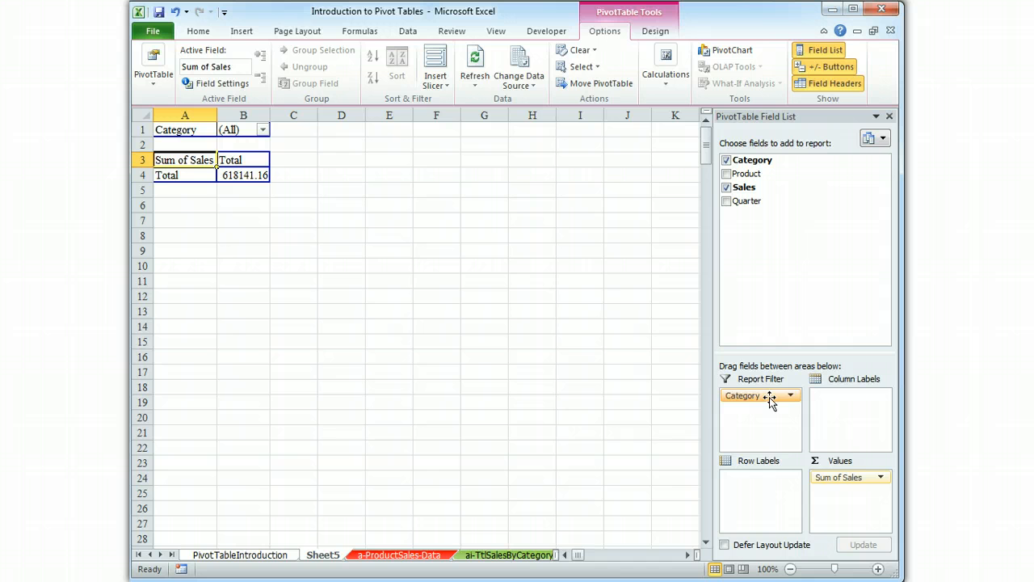
{"action": "left_click_drag", "start_coordinate": [742, 395], "coordinate": [742, 477]}
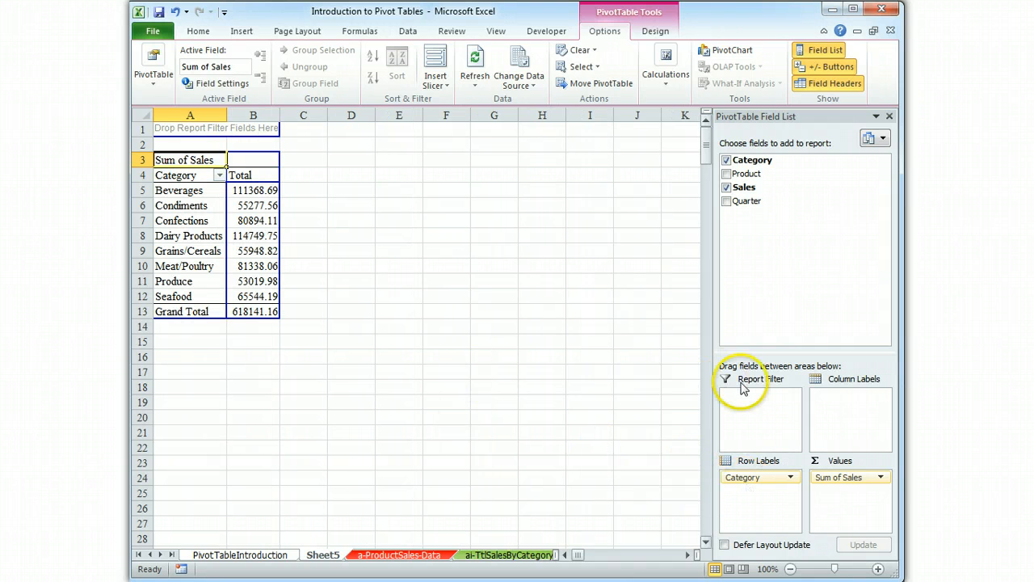
{"action": "mouse_move", "coordinate": [545, 303]}
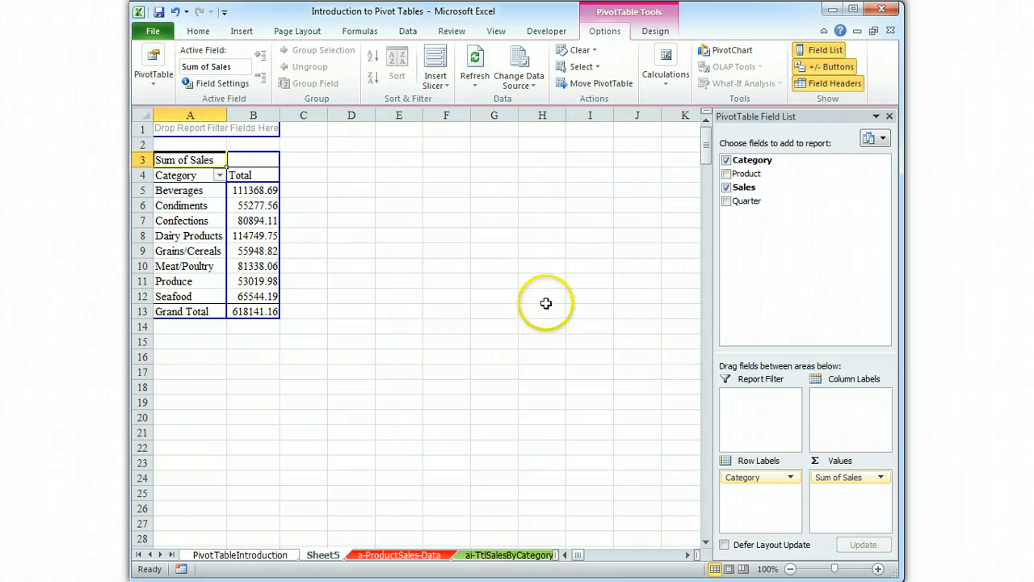
{"action": "mouse_move", "coordinate": [555, 305]}
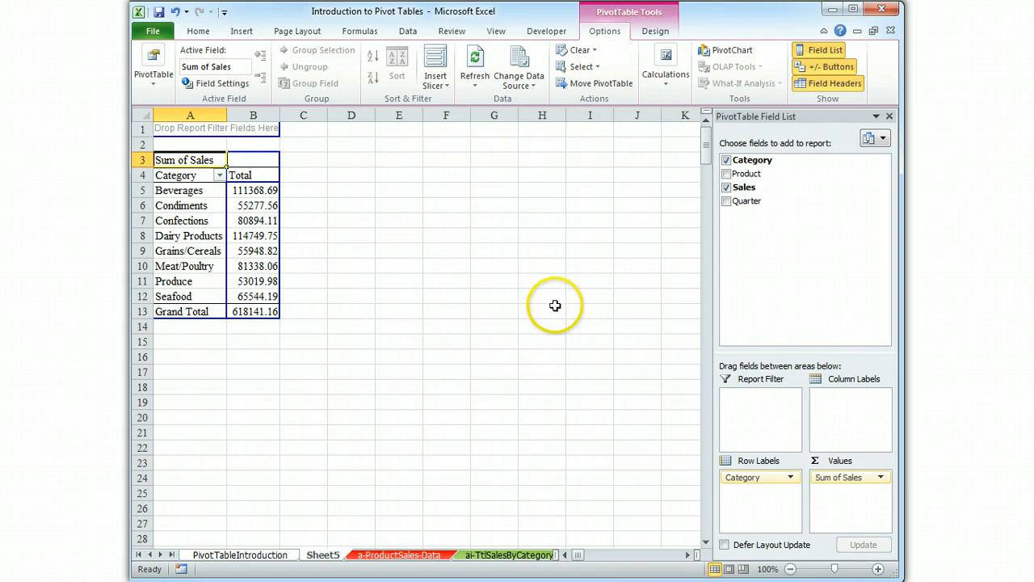
{"action": "mouse_move", "coordinate": [551, 301]}
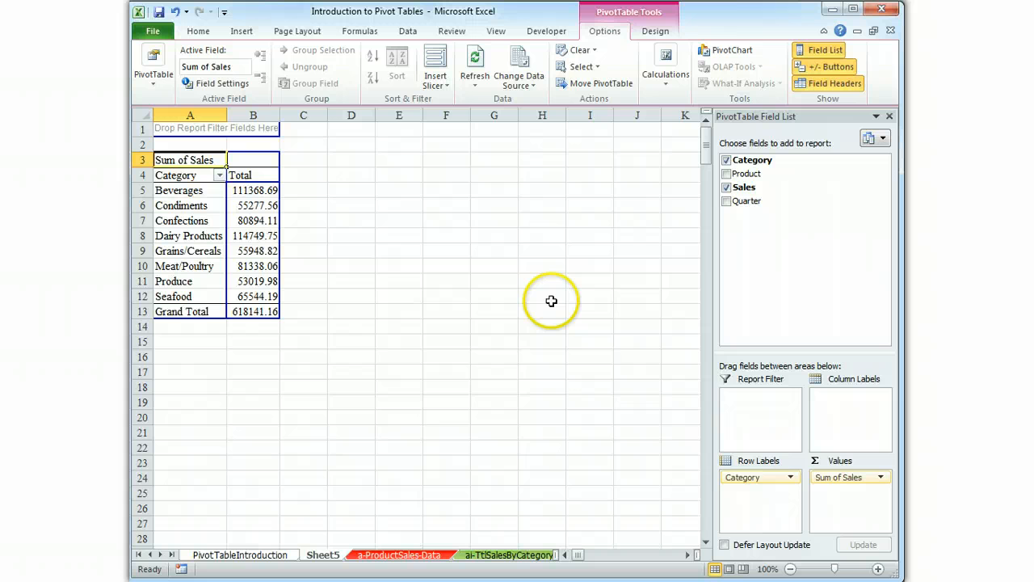
{"action": "mouse_move", "coordinate": [551, 305]}
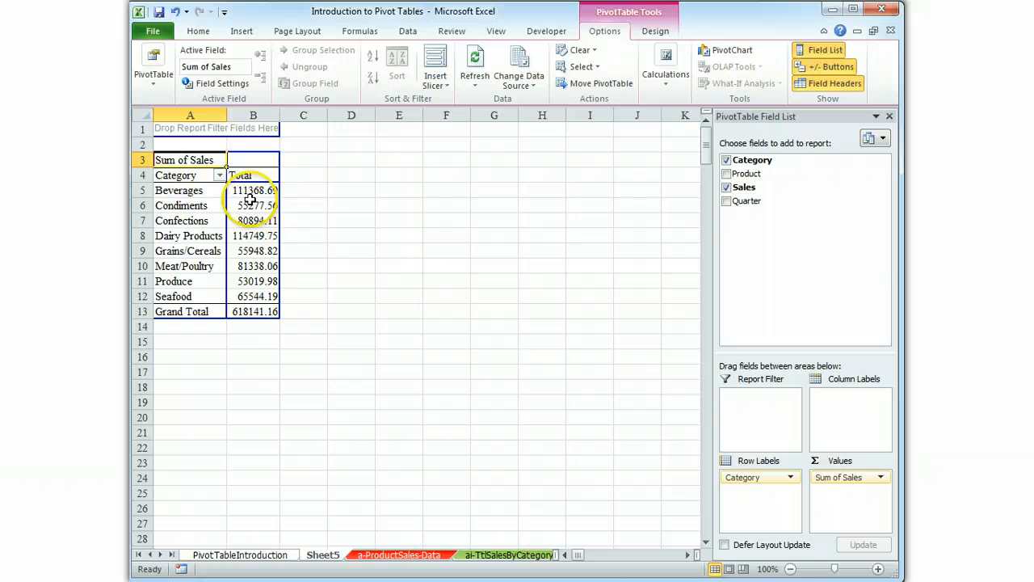
{"action": "mouse_move", "coordinate": [573, 499]}
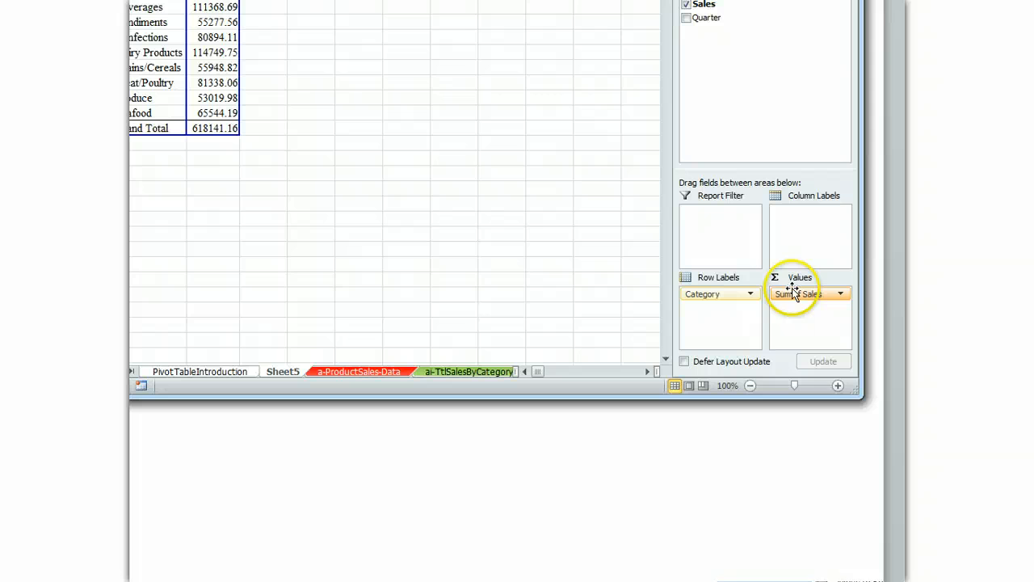
Check the Sum of Sales dropdown, then show the context menu for the Produce category label.
{"action": "left_click", "coordinate": [851, 293]}
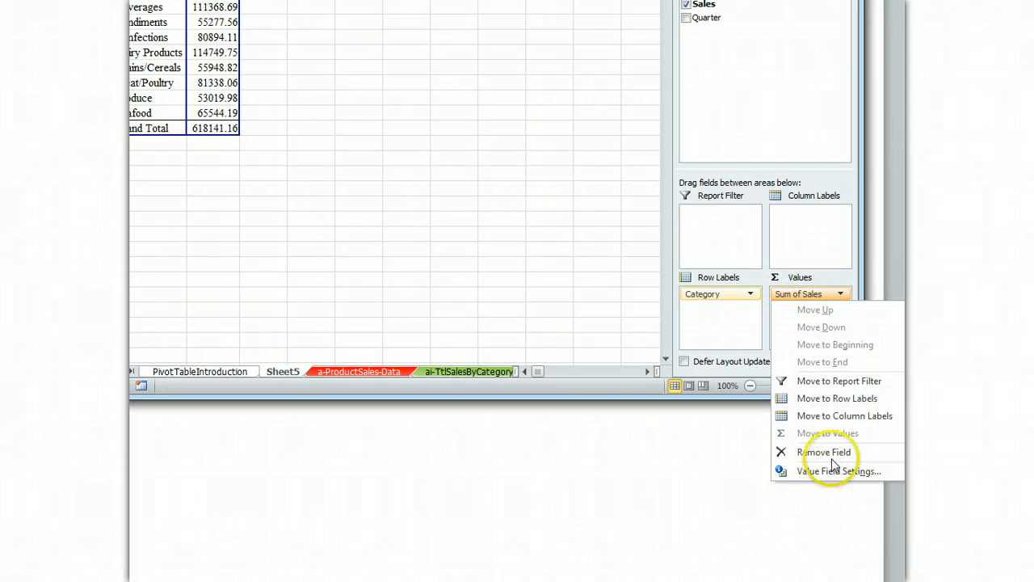
{"action": "mouse_move", "coordinate": [825, 480]}
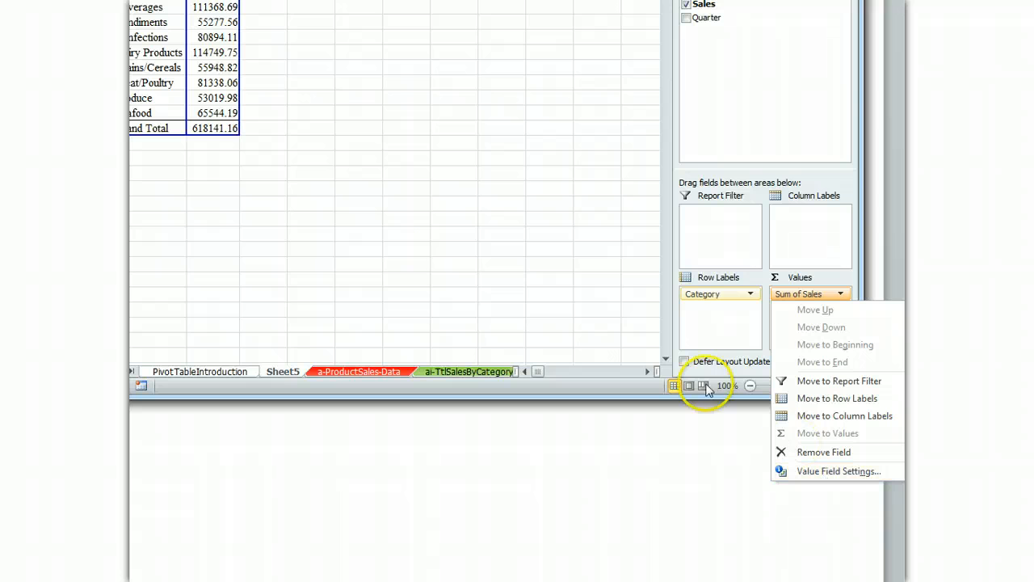
{"action": "mouse_move", "coordinate": [160, 98]}
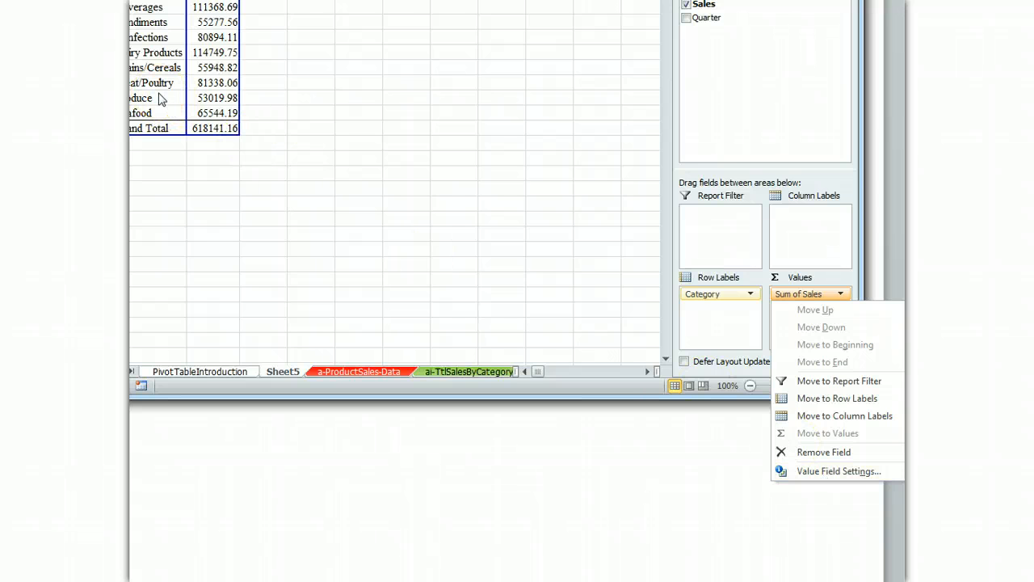
{"action": "right_click", "coordinate": [149, 83]}
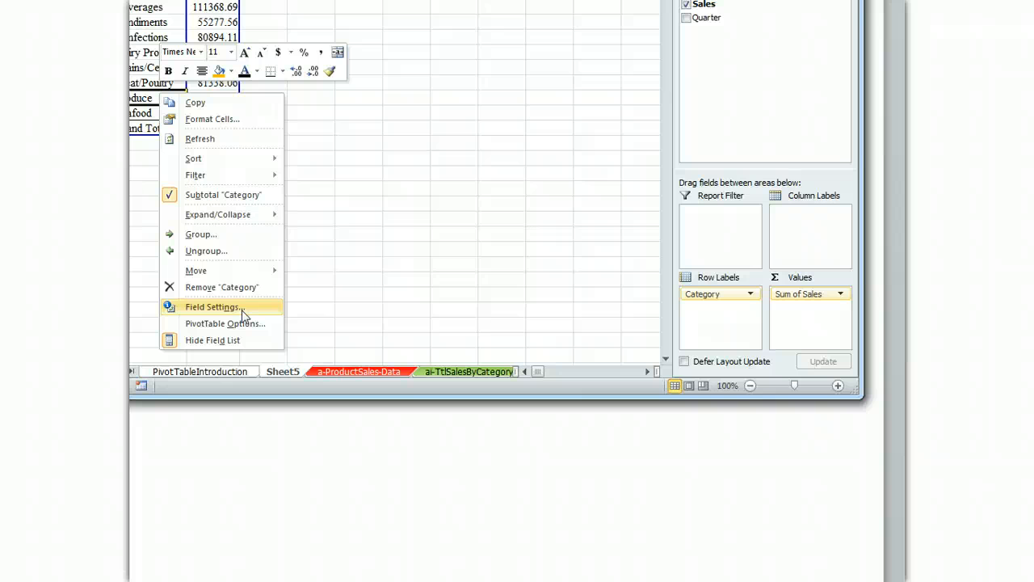
{"action": "left_click", "coordinate": [213, 307]}
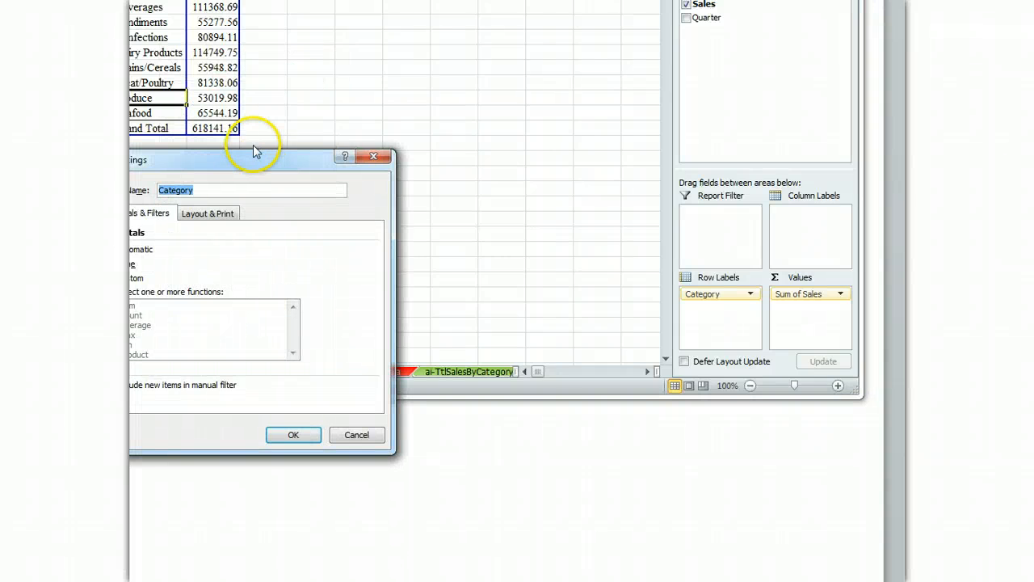
{"action": "left_click_drag", "start_coordinate": [254, 156], "coordinate": [352, 145]}
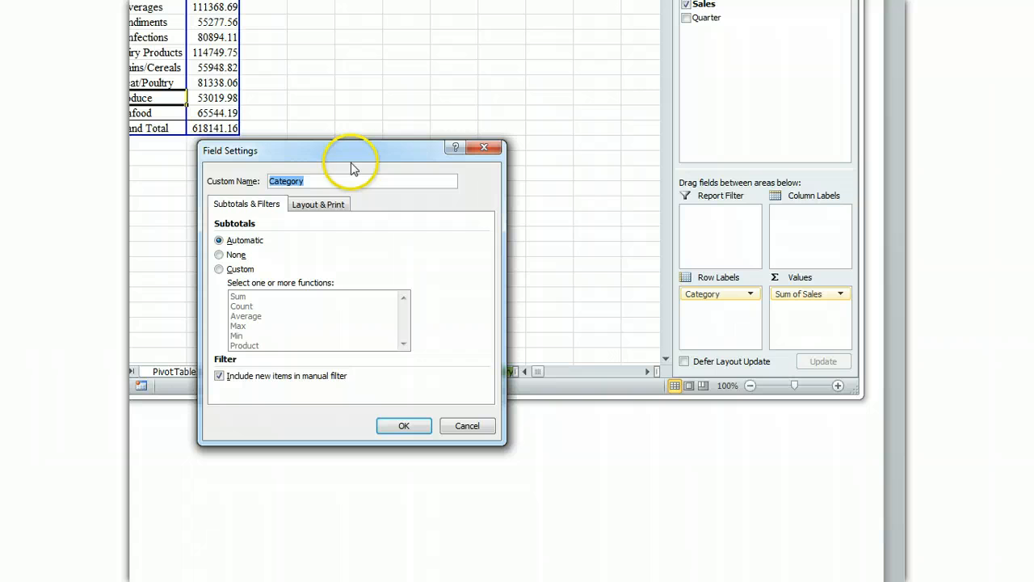
{"action": "left_click", "coordinate": [313, 181]}
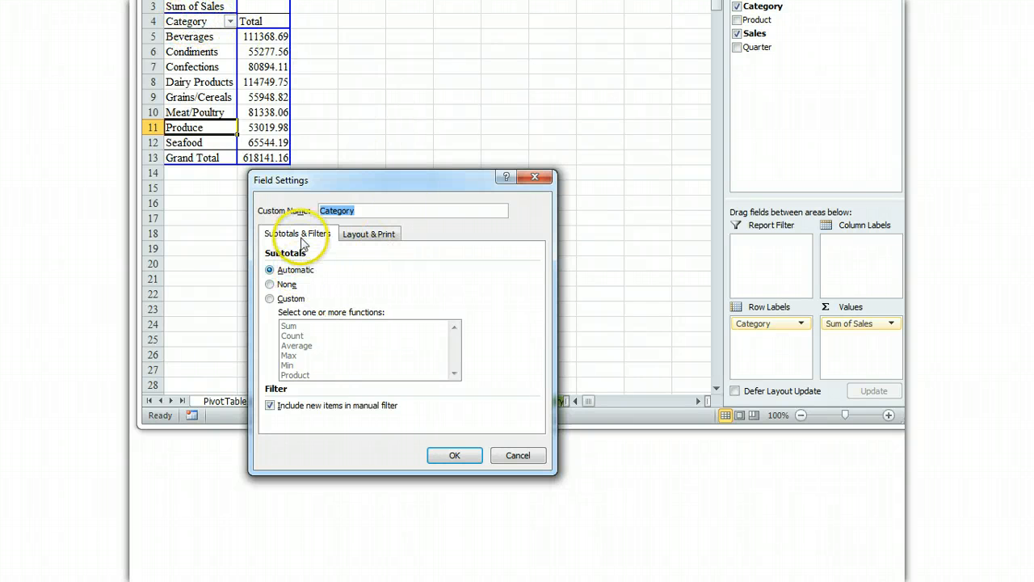
{"action": "left_click", "coordinate": [369, 233]}
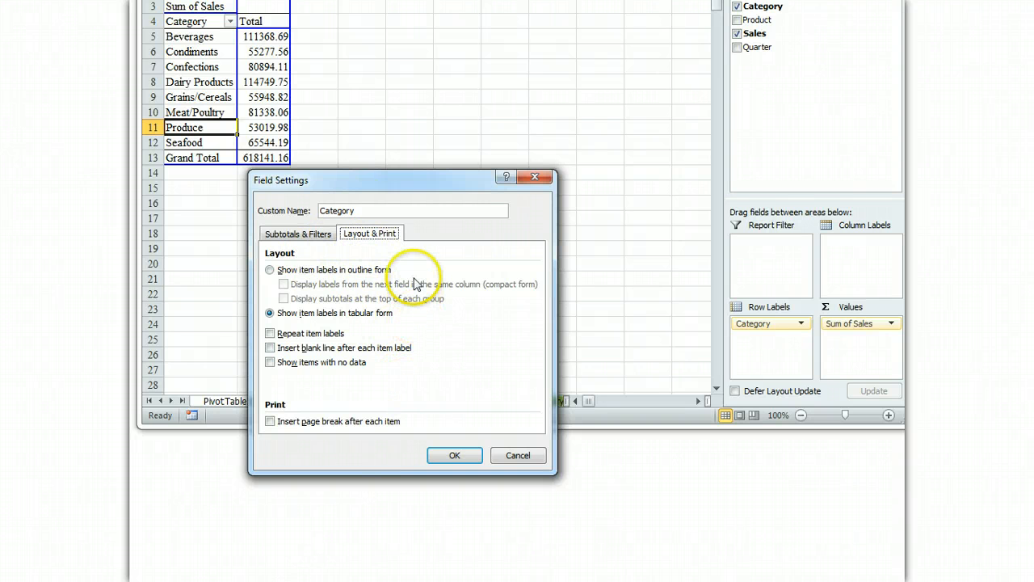
{"action": "mouse_move", "coordinate": [455, 455]}
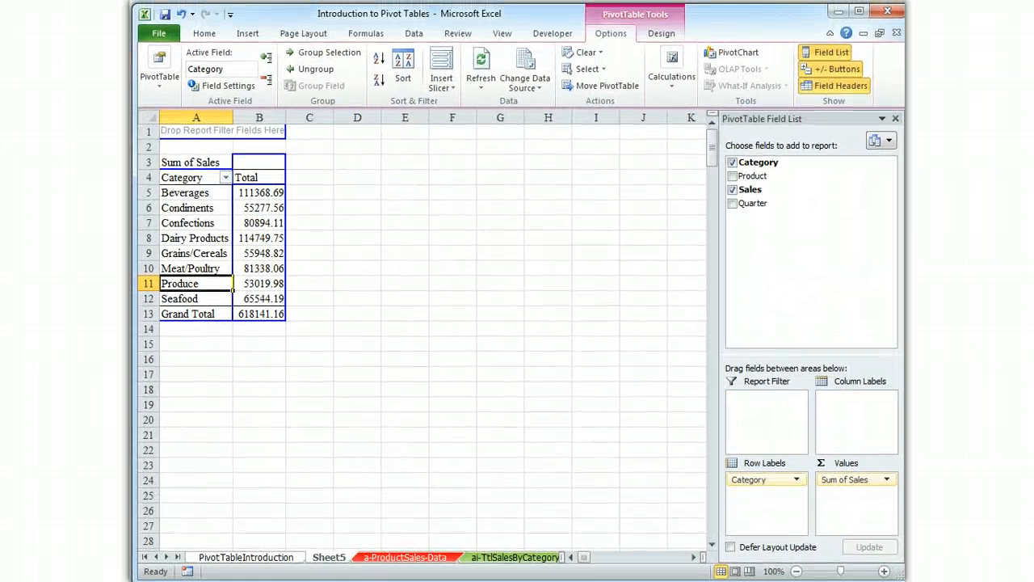
Show the Sum of Sales value field's dropdown menu in the Field List.
{"action": "left_click", "coordinate": [204, 34]}
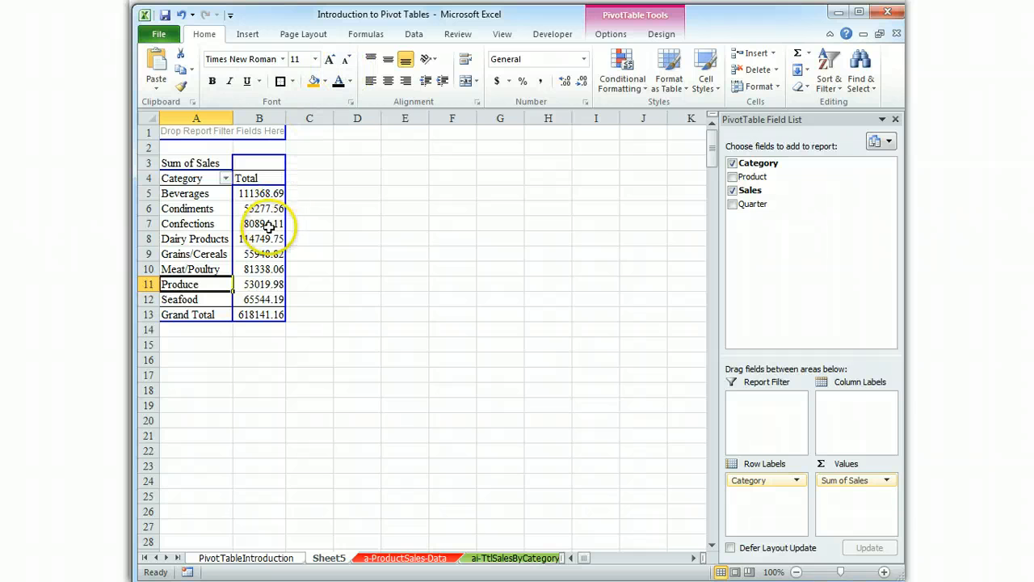
{"action": "mouse_move", "coordinate": [267, 227]}
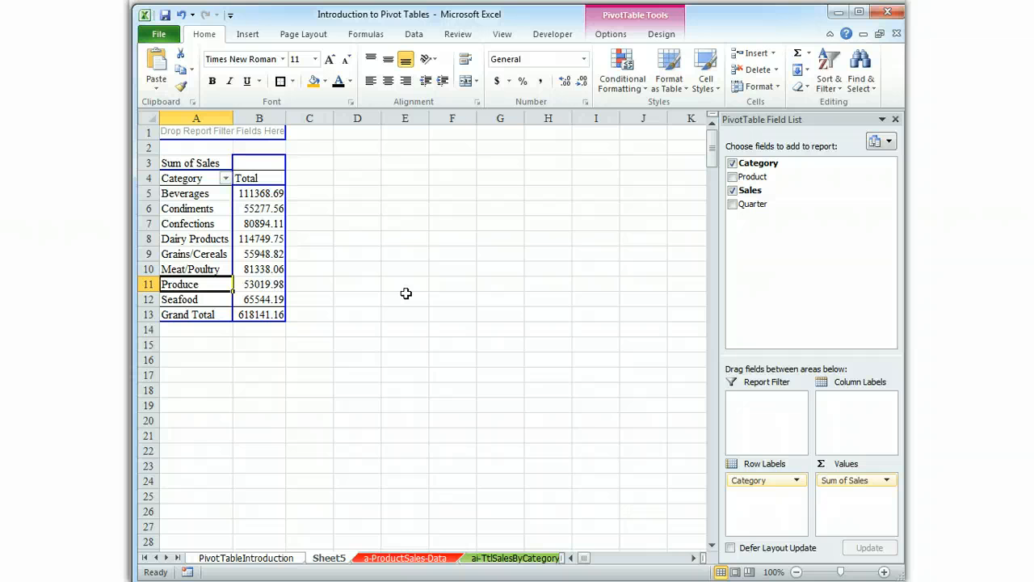
{"action": "mouse_move", "coordinate": [792, 498]}
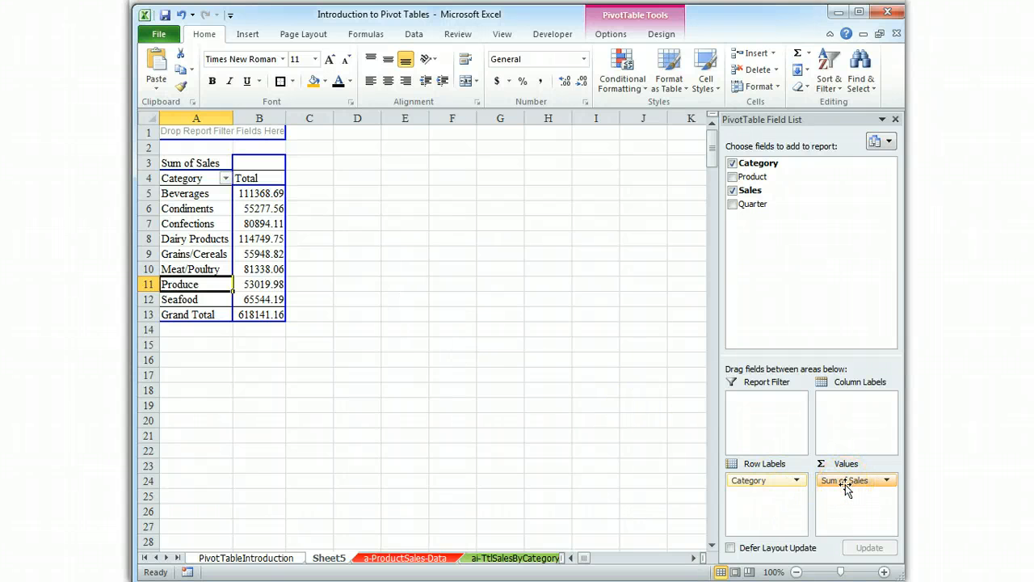
{"action": "left_click", "coordinate": [886, 480]}
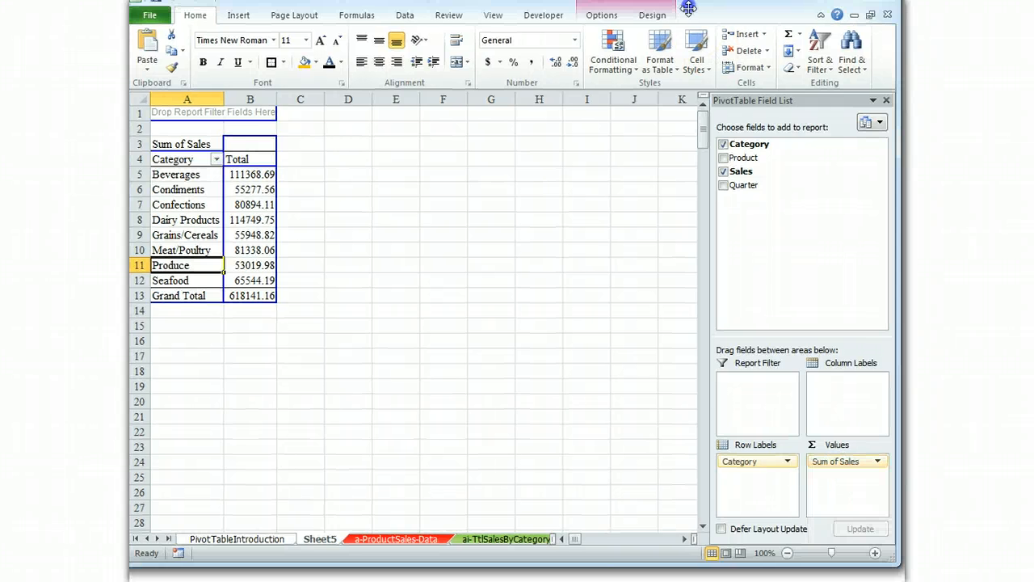
{"action": "left_click", "coordinate": [878, 461]}
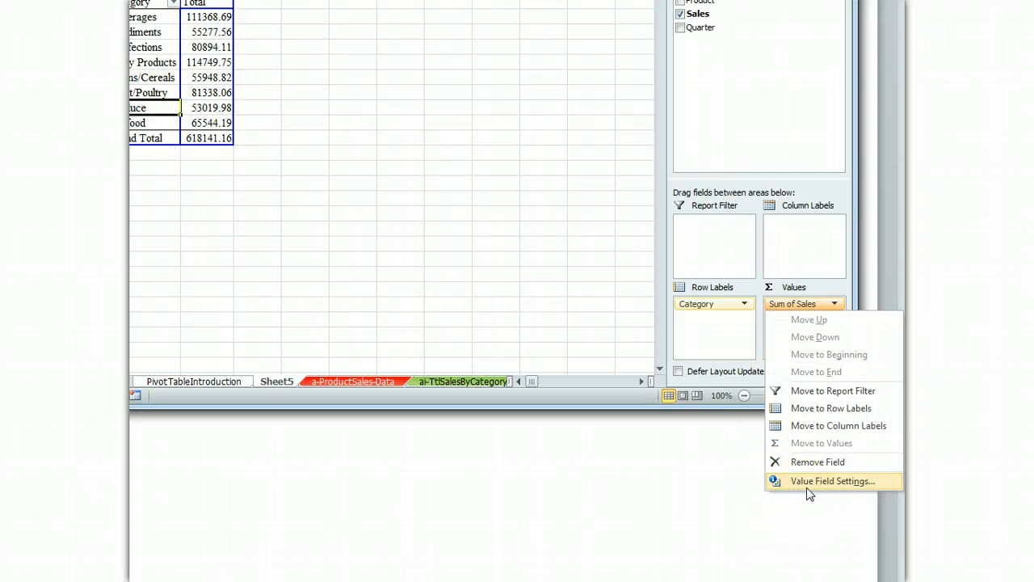
Format Sum of Sales as Number with 2 decimals and a 1000 separator, giving 618,141.16.
{"action": "left_click", "coordinate": [834, 481]}
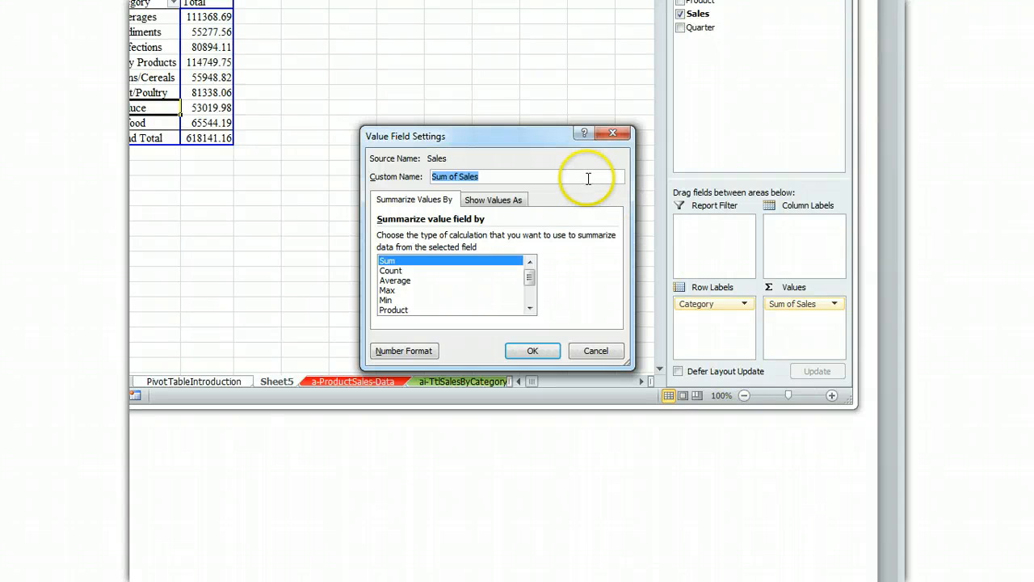
{"action": "mouse_move", "coordinate": [404, 351]}
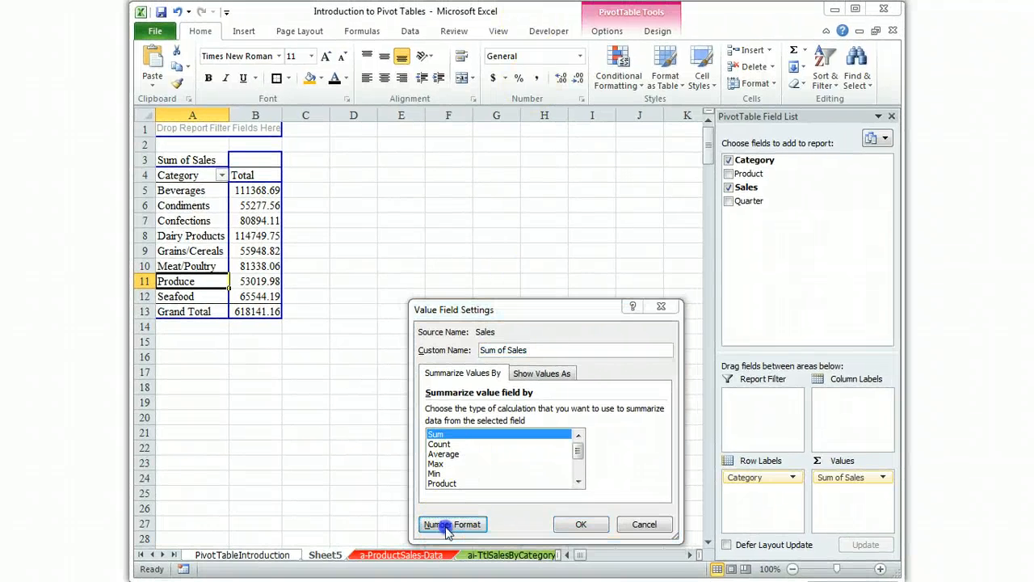
{"action": "left_click", "coordinate": [453, 525]}
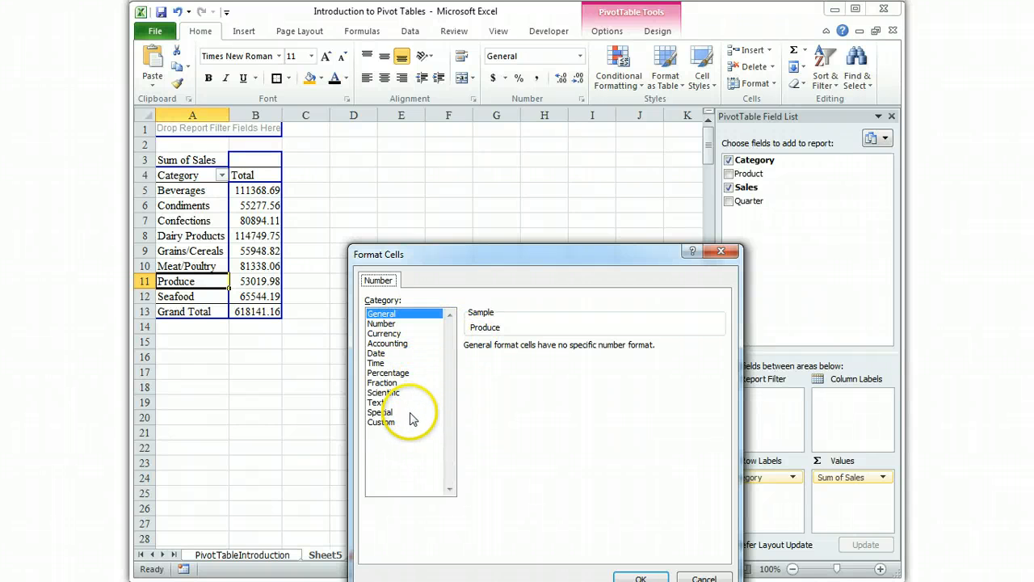
{"action": "left_click", "coordinate": [384, 323]}
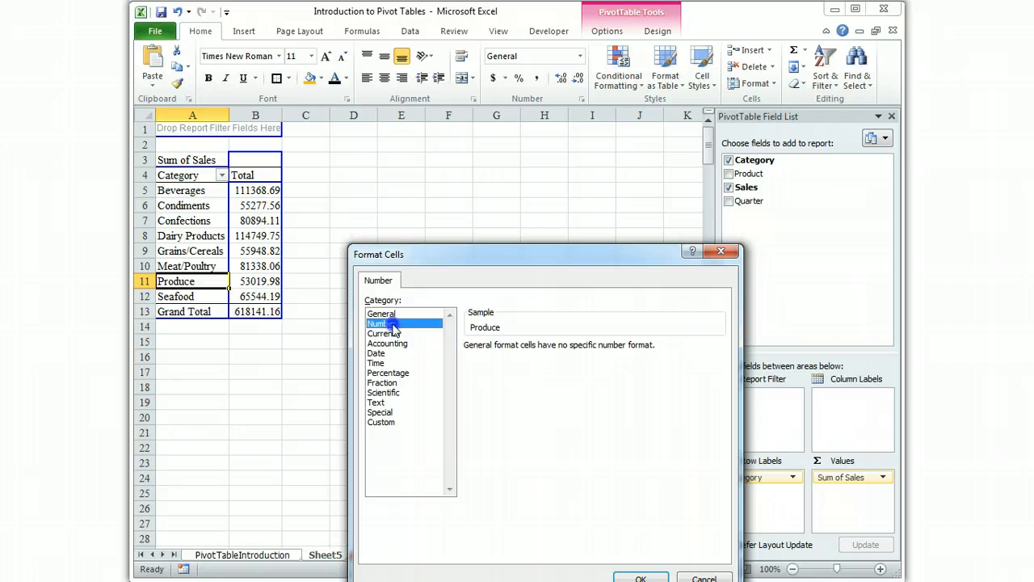
{"action": "left_click", "coordinate": [383, 323]}
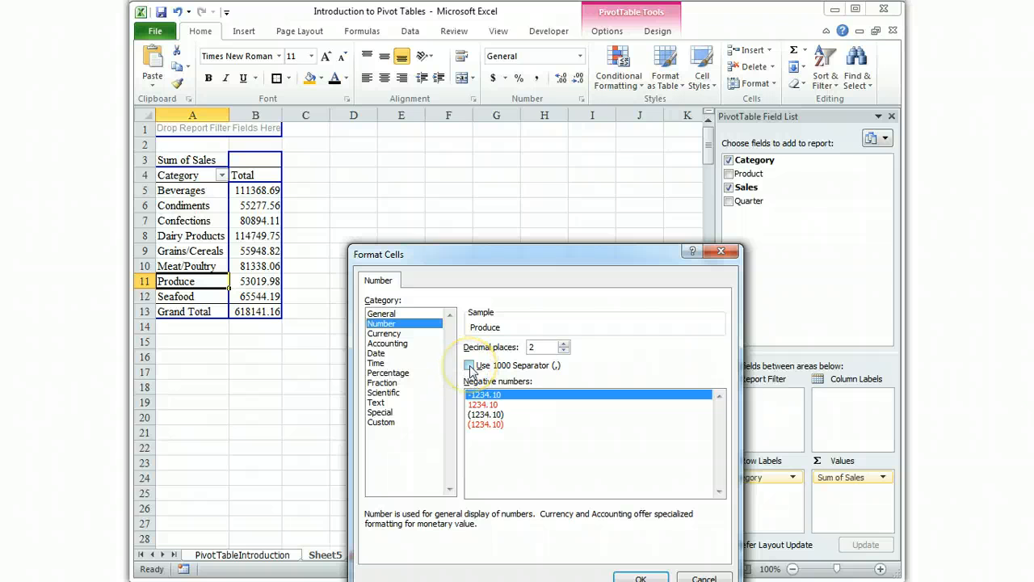
{"action": "left_click", "coordinate": [469, 365]}
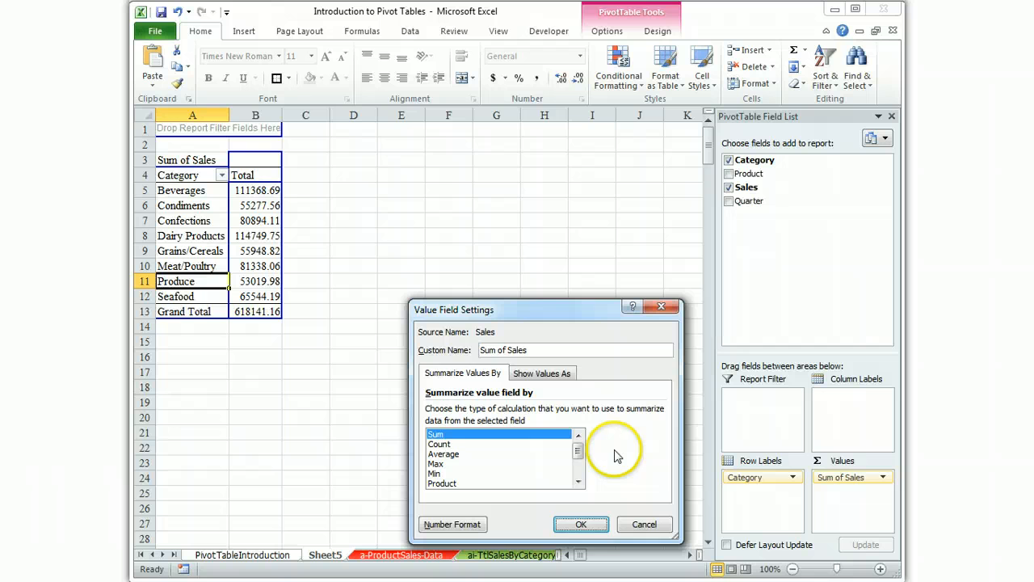
{"action": "left_click", "coordinate": [581, 523]}
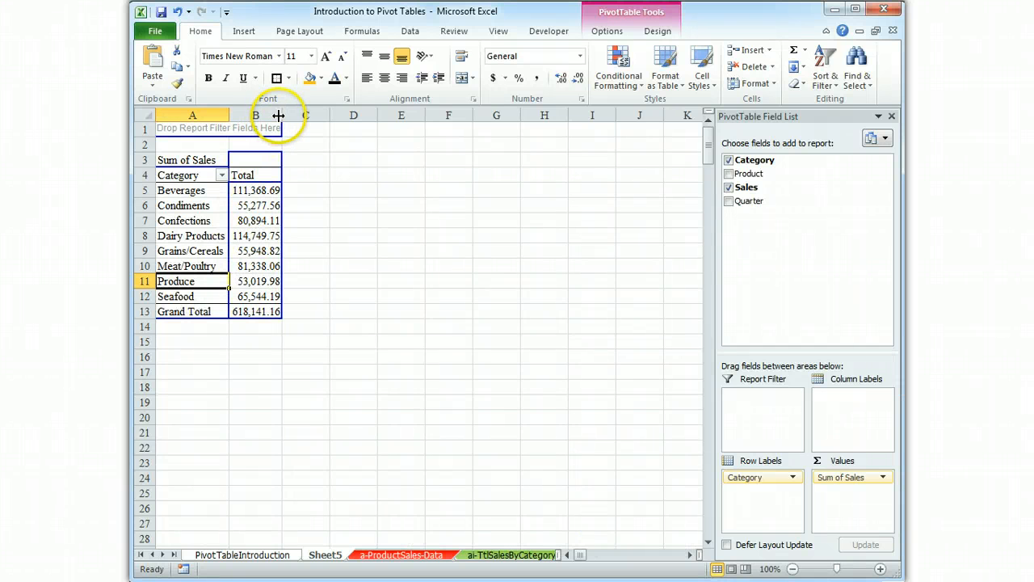
Drag column A's header border to resize the category names column.
{"action": "left_click_drag", "start_coordinate": [278, 115], "coordinate": [238, 114]}
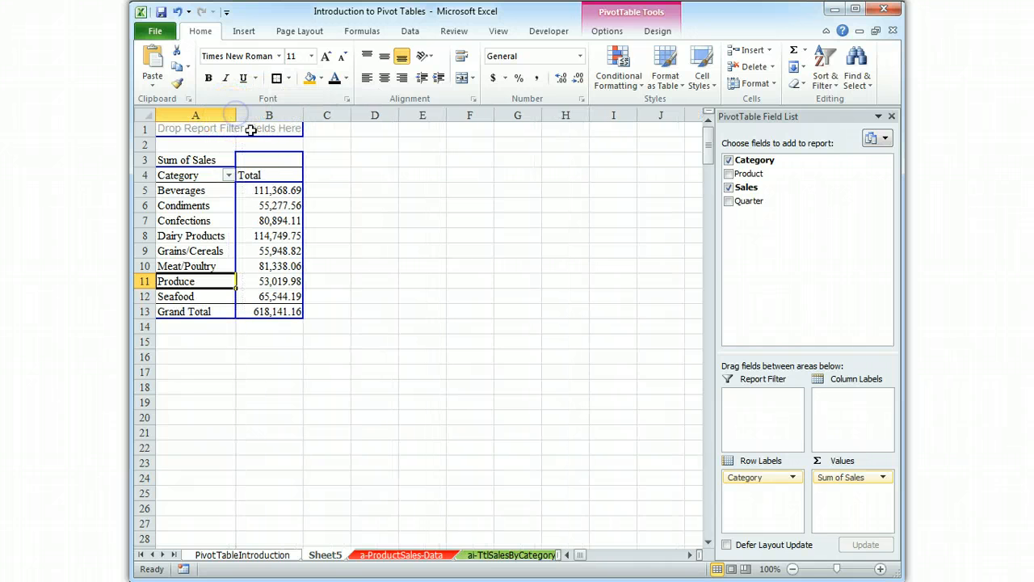
{"action": "mouse_move", "coordinate": [570, 182]}
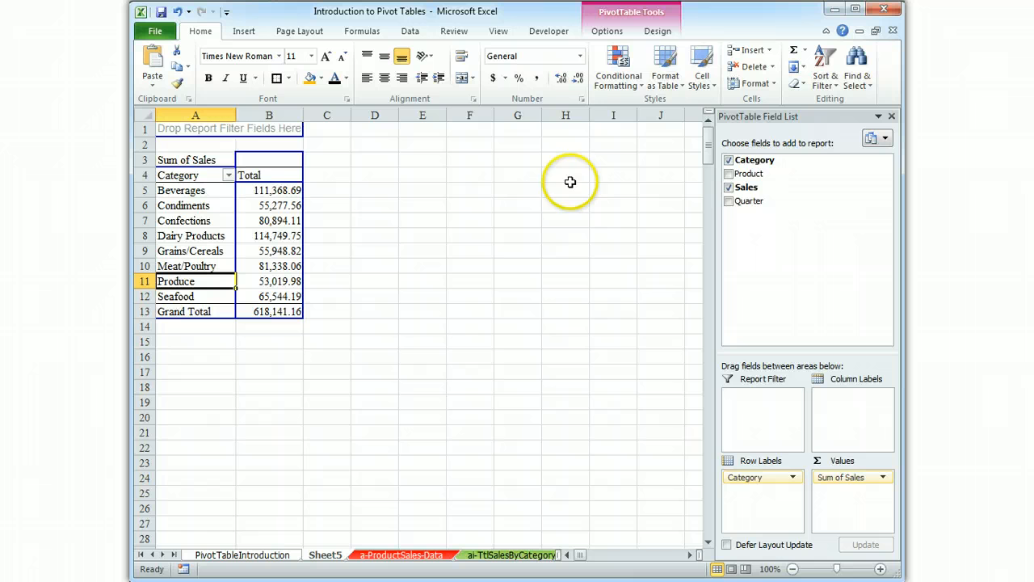
{"action": "mouse_move", "coordinate": [665, 66]}
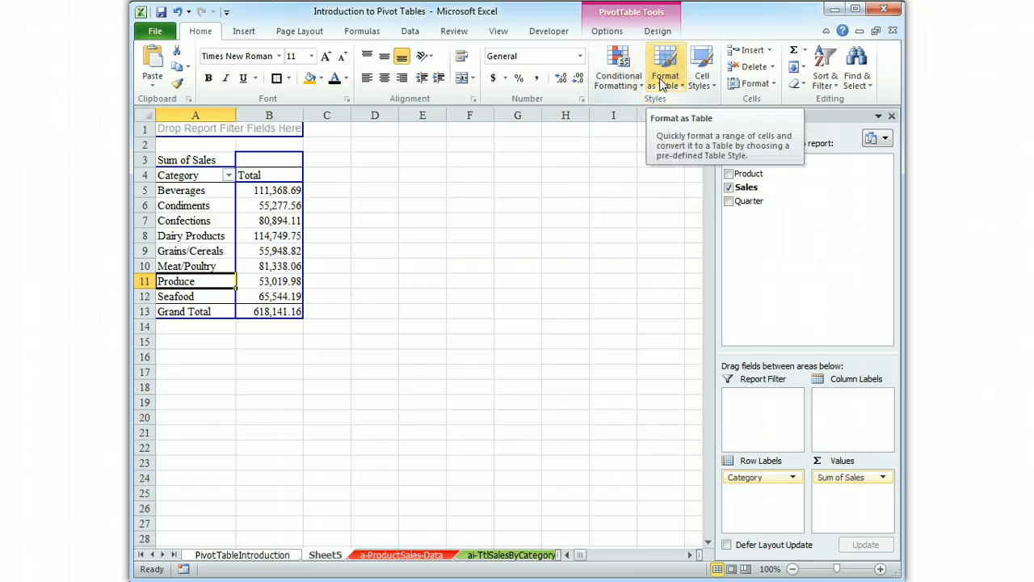
Apply Pivot Style Dark 9 from the Format as Table gallery to the PivotTable.
{"action": "left_click", "coordinate": [665, 67]}
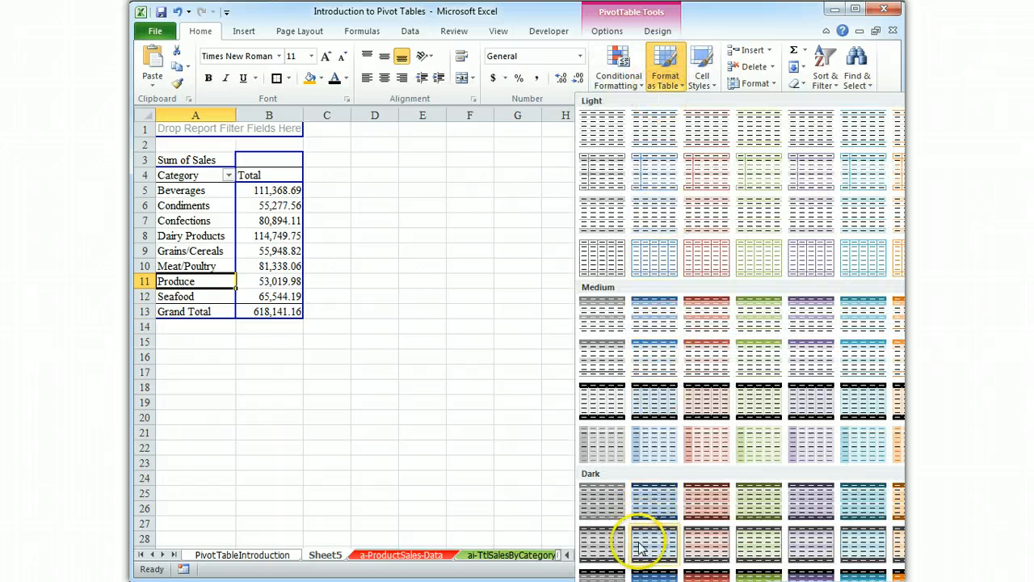
{"action": "mouse_move", "coordinate": [639, 548]}
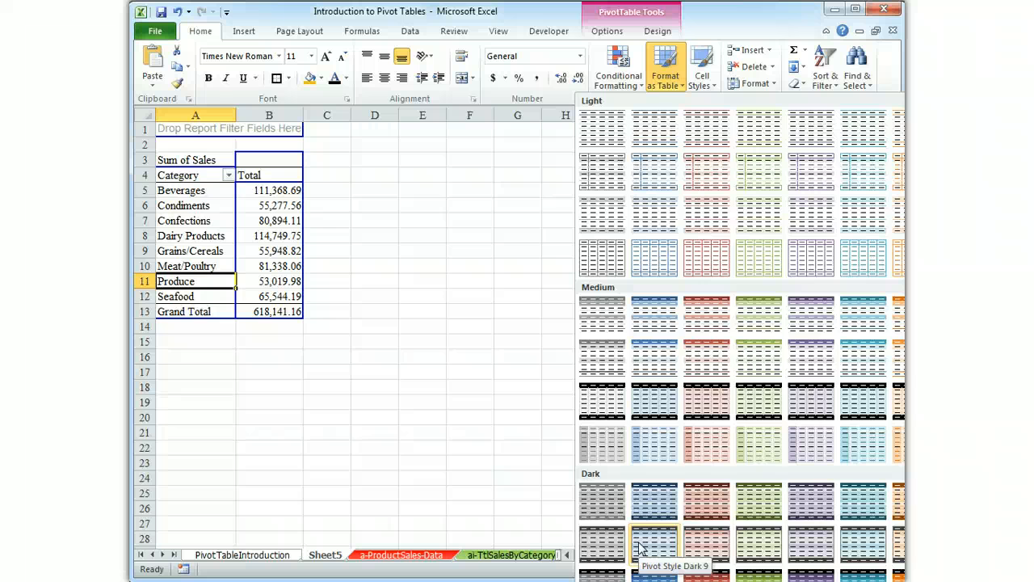
{"action": "left_click", "coordinate": [643, 547]}
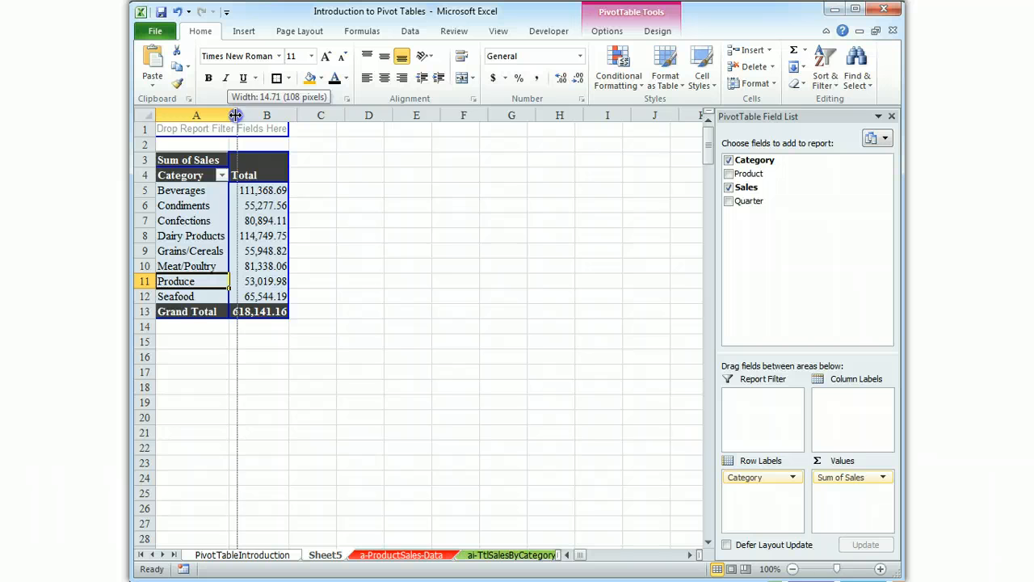
Drag column B's header border right so the comma-formatted totals fit.
{"action": "left_click_drag", "start_coordinate": [236, 115], "coordinate": [310, 115]}
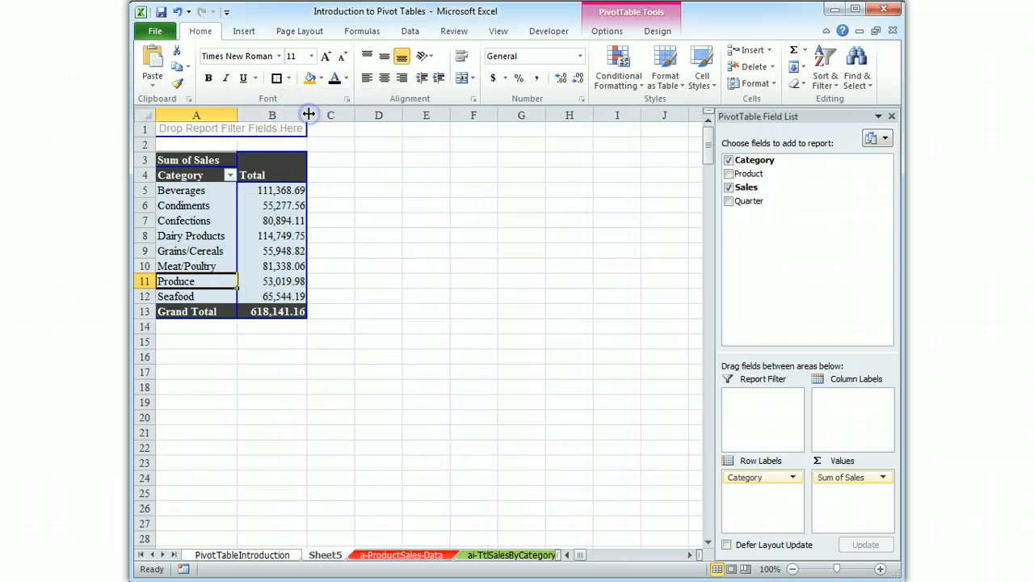
{"action": "mouse_move", "coordinate": [497, 334]}
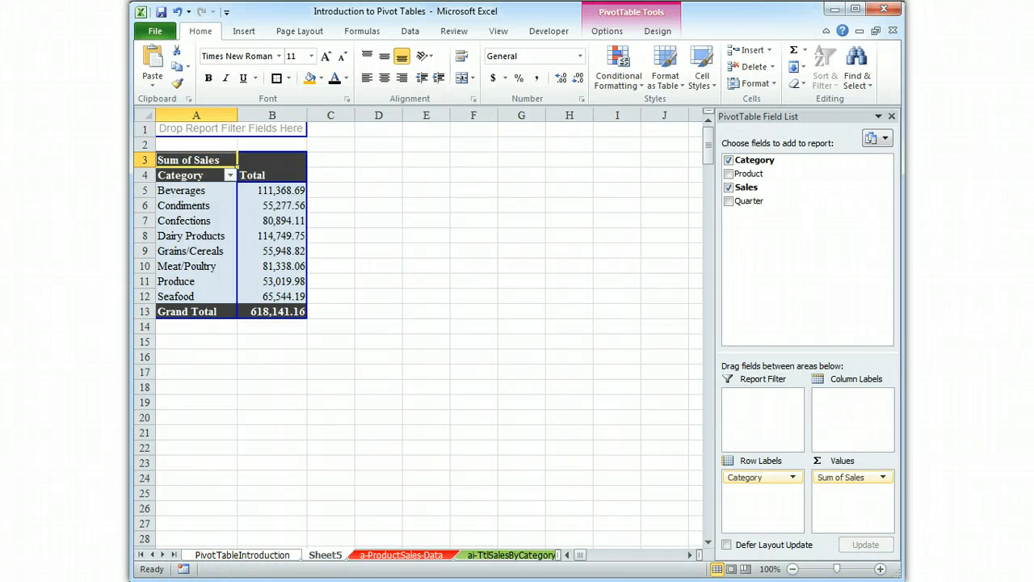
{"action": "mouse_move", "coordinate": [597, 431]}
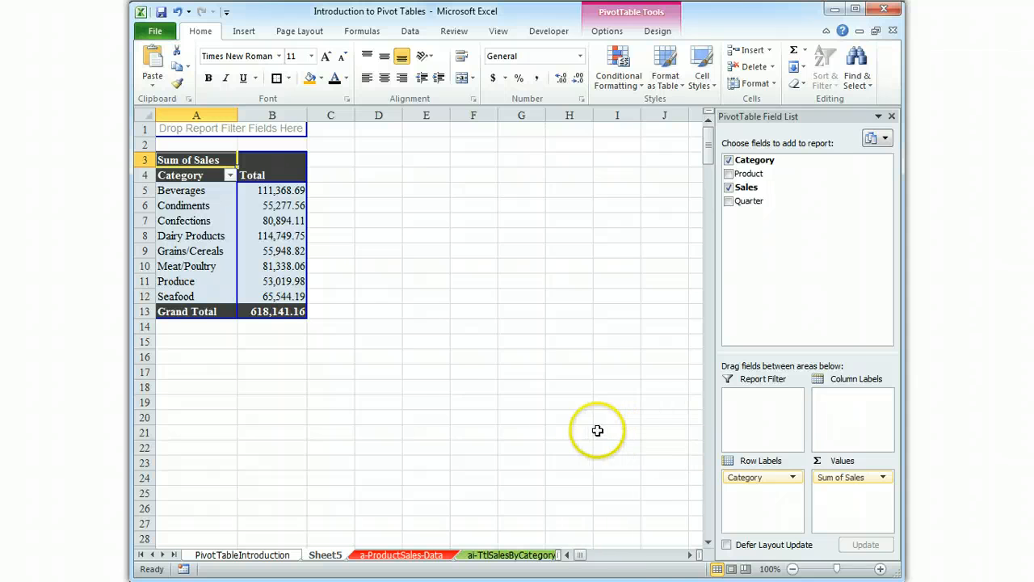
{"action": "mouse_move", "coordinate": [634, 445]}
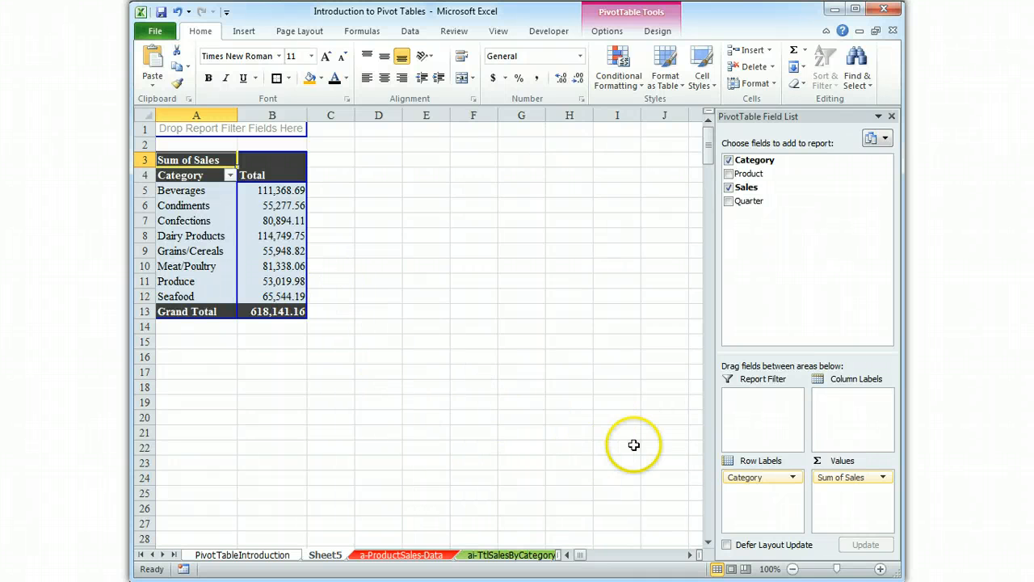
{"action": "mouse_move", "coordinate": [339, 383]}
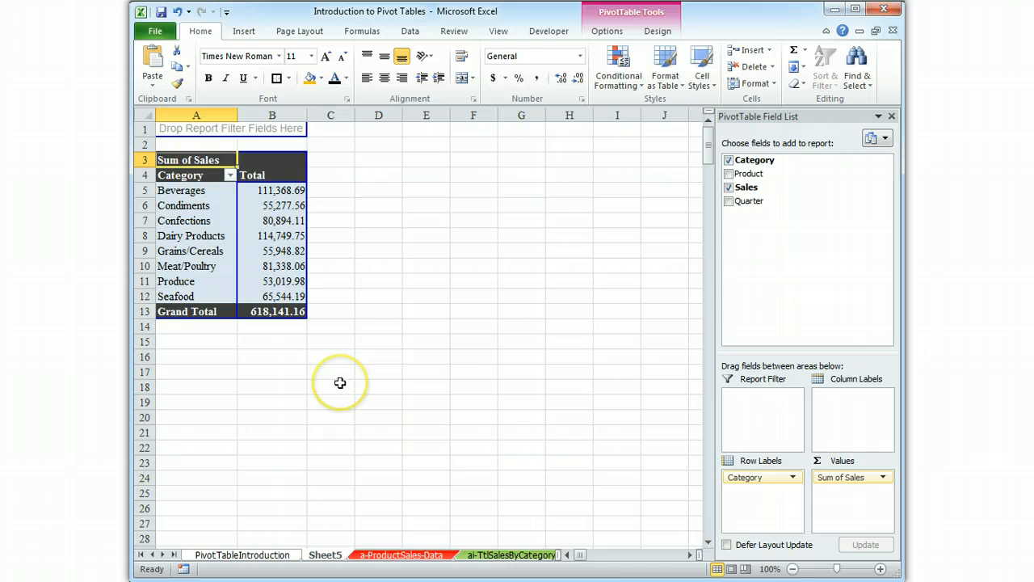
{"action": "mouse_move", "coordinate": [329, 356]}
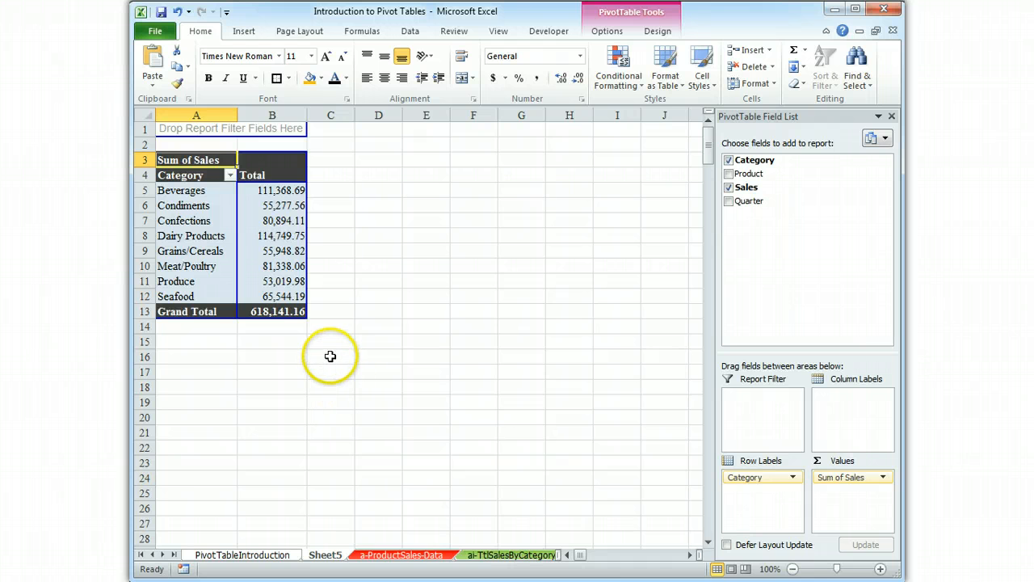
{"action": "mouse_move", "coordinate": [374, 455]}
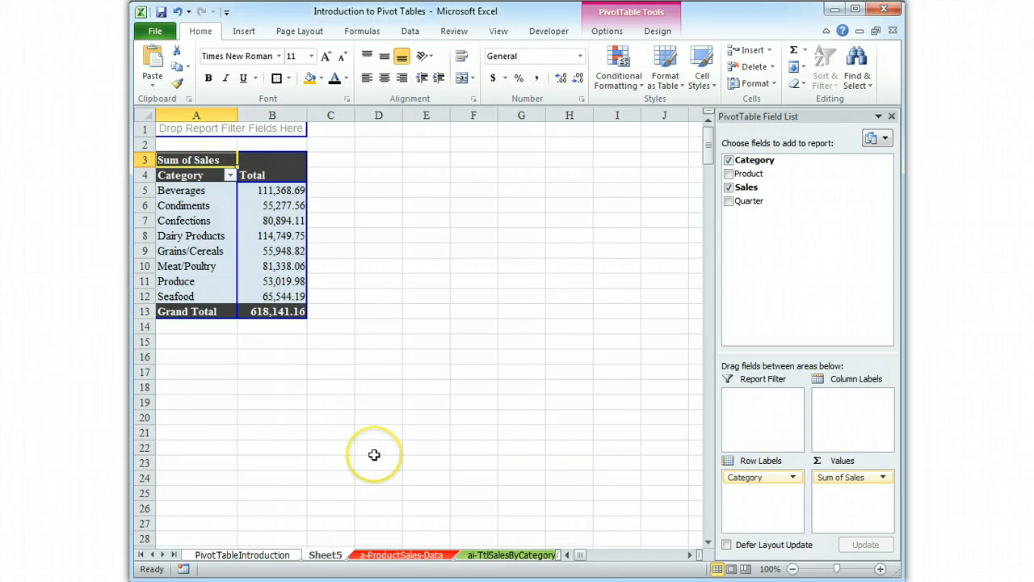
{"action": "mouse_move", "coordinate": [466, 523]}
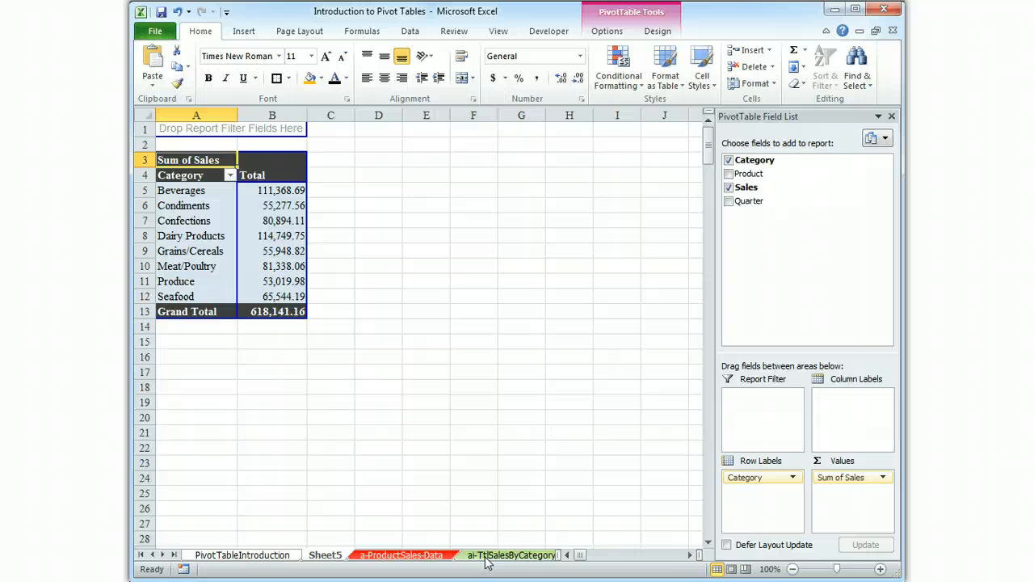
Switch to the ai-TtlSalesByCategory sheet showing the matching PivotTable totalling 618,141.16.
{"action": "left_click", "coordinate": [509, 554]}
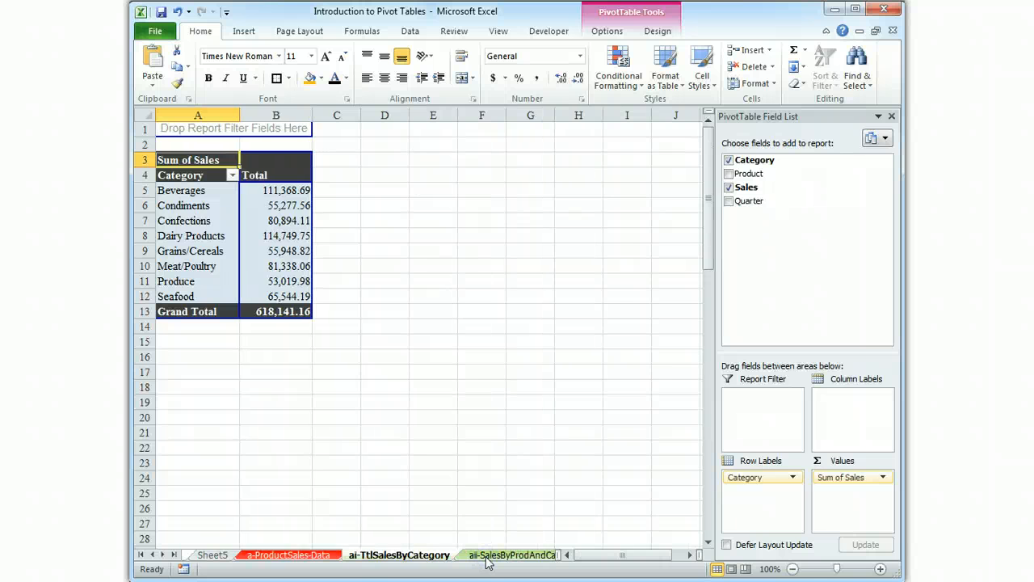